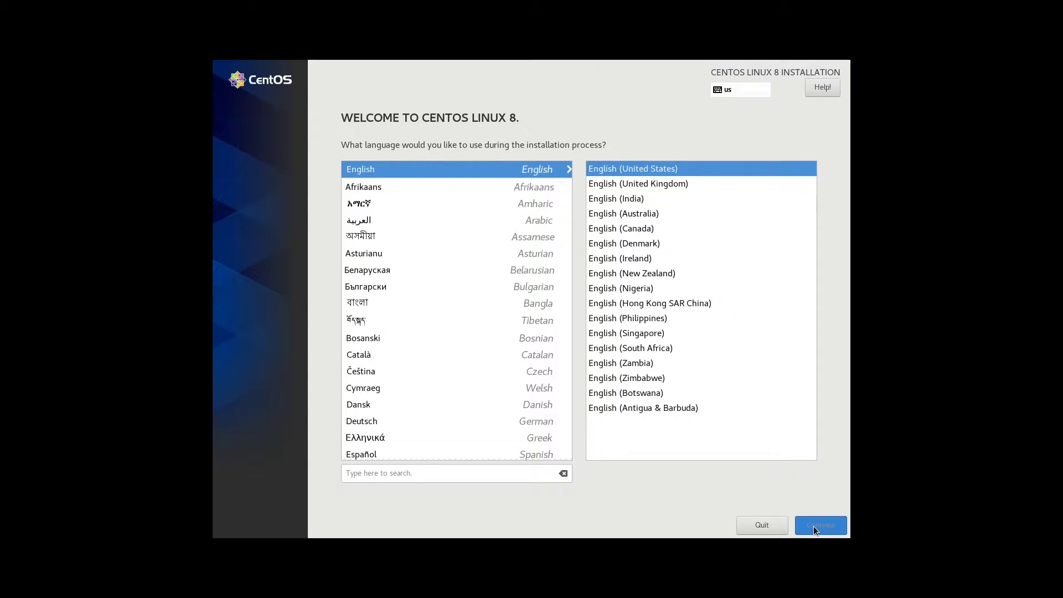
Step: Keep English (United States) and choose custom storage configuration for the 127 GiB disk
left_click(819, 525)
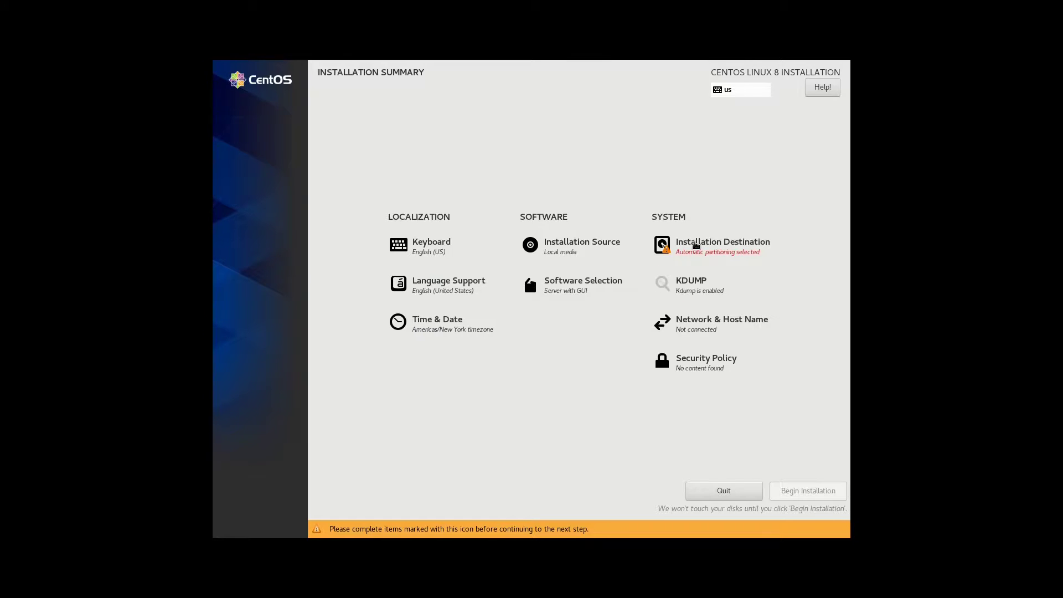
left_click(722, 246)
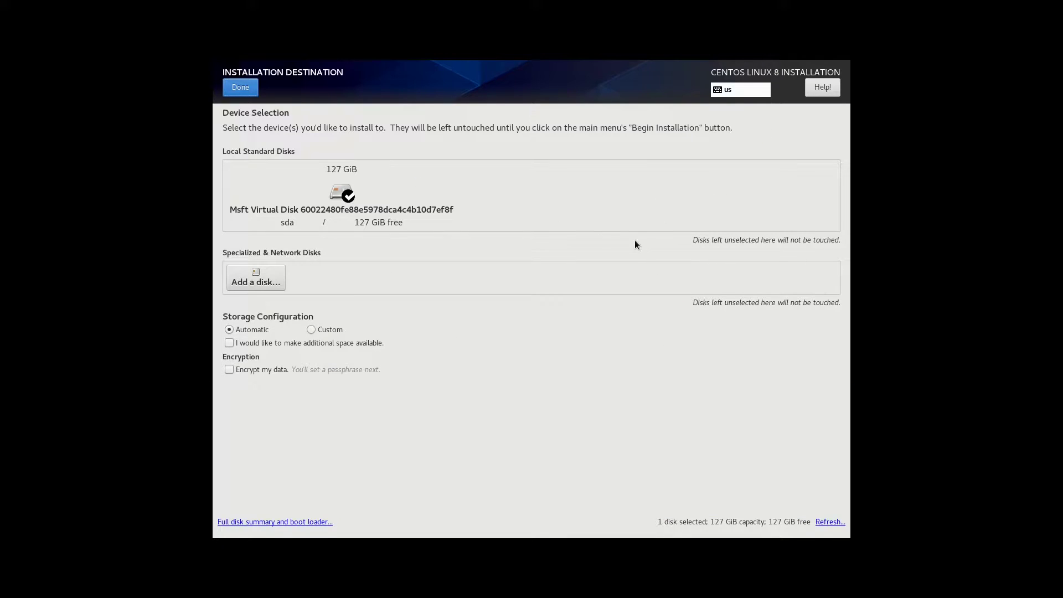
mouse_move(366, 214)
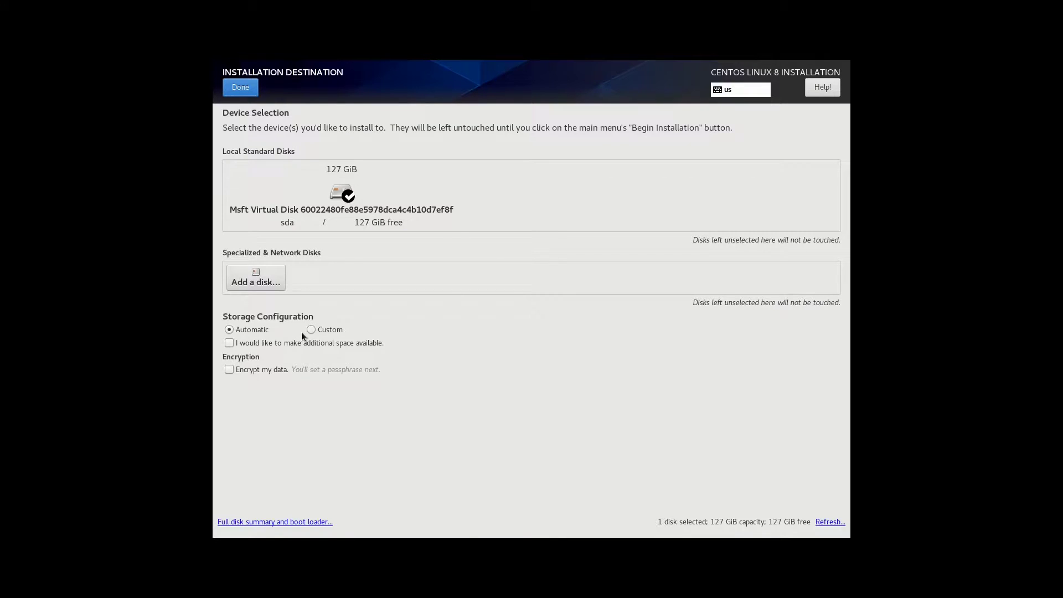
left_click(311, 329)
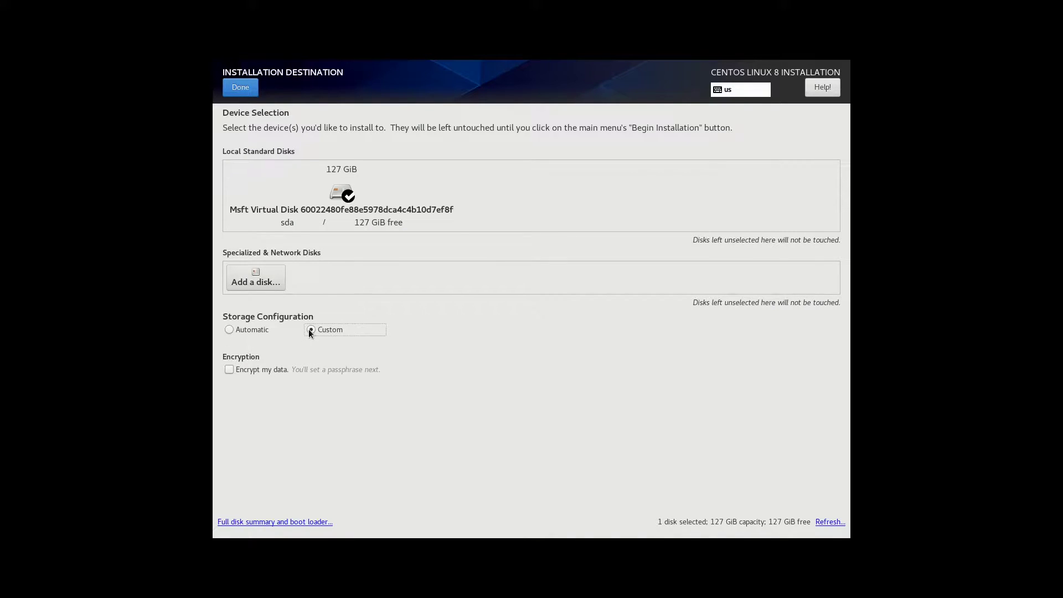
left_click(311, 329)
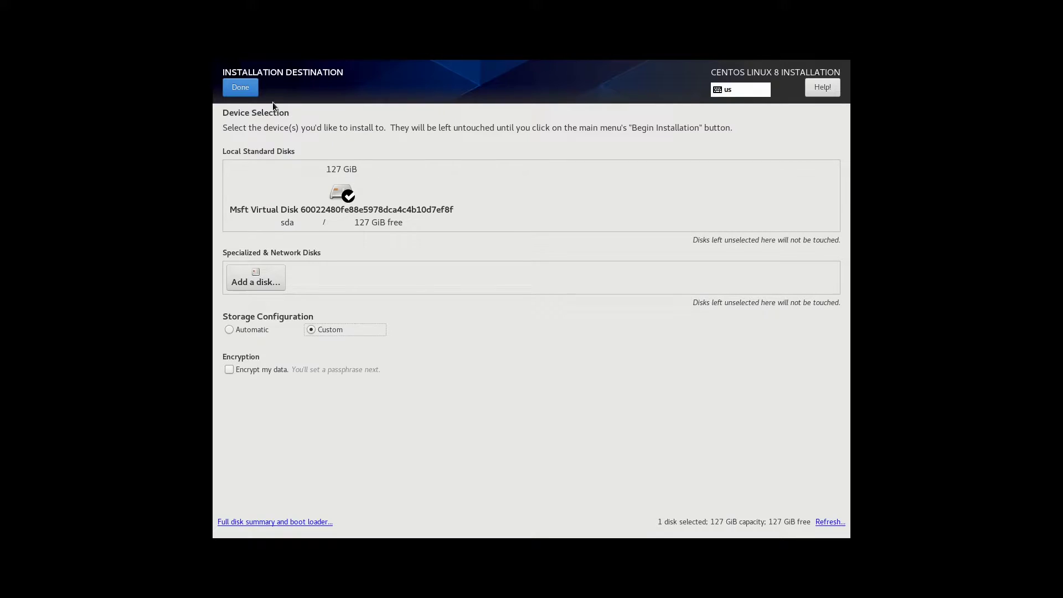
Step: Use the Standard Partition scheme and create the default mount points automatically
left_click(239, 87)
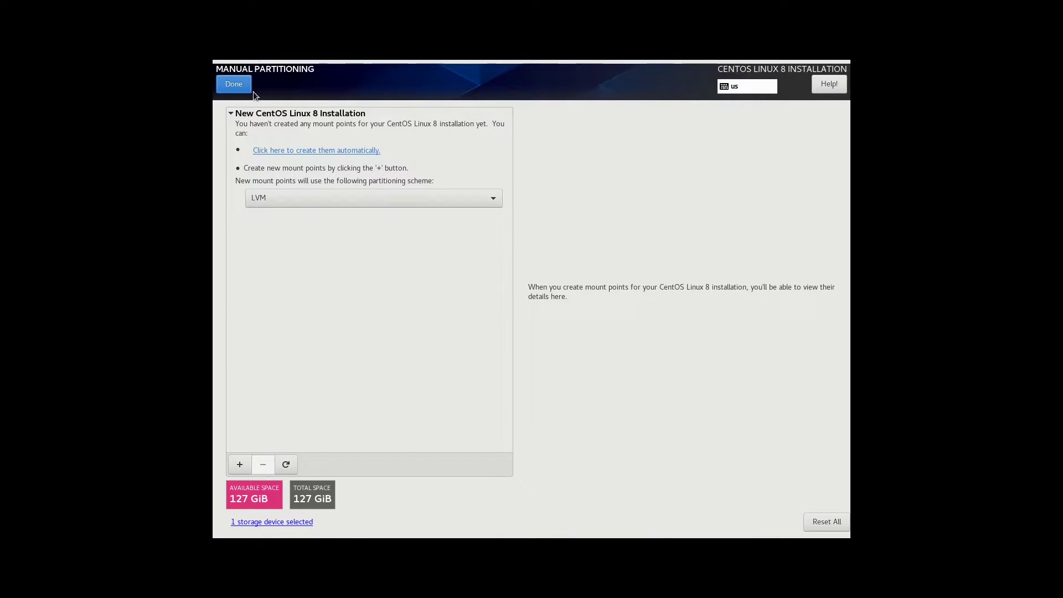
left_click(373, 197)
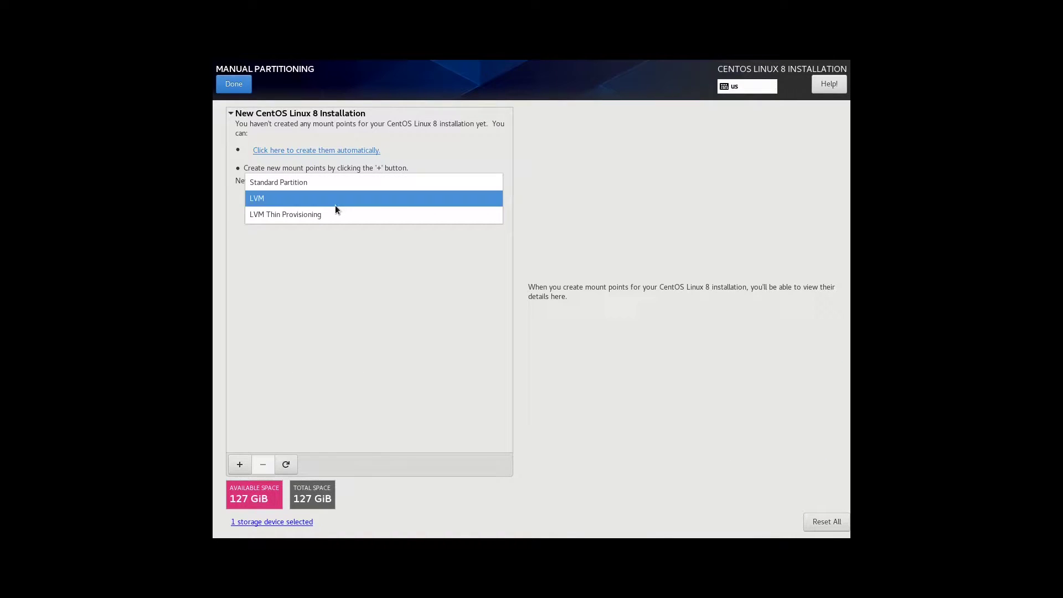
mouse_move(346, 181)
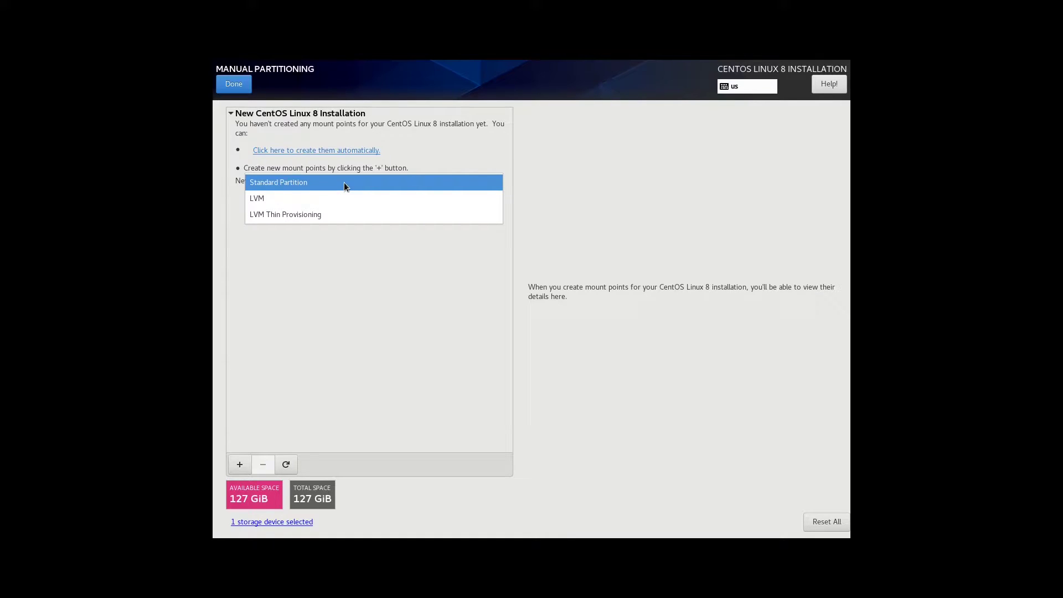
left_click(278, 182)
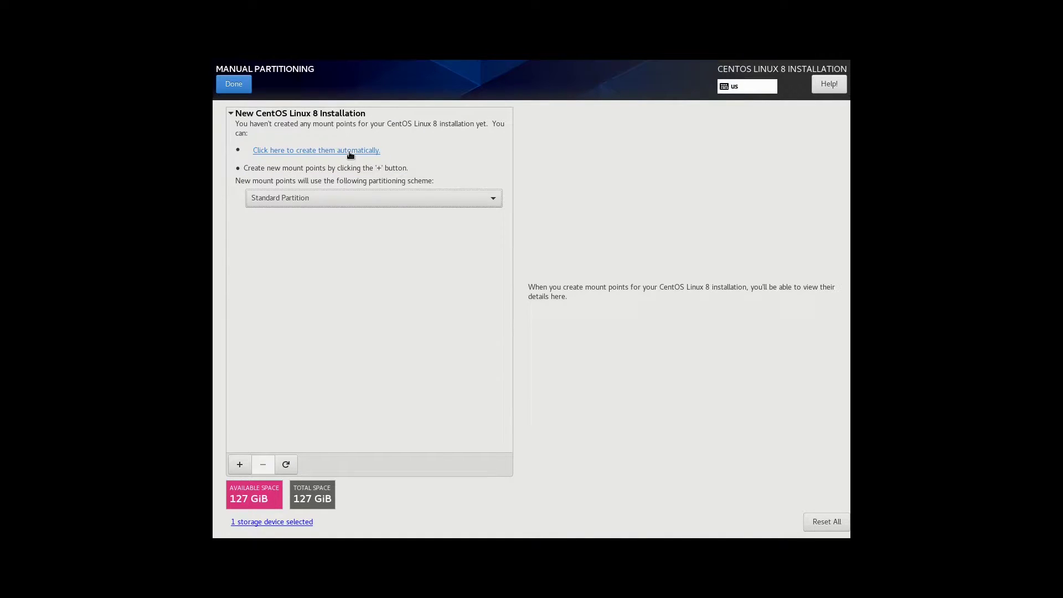
left_click(317, 150)
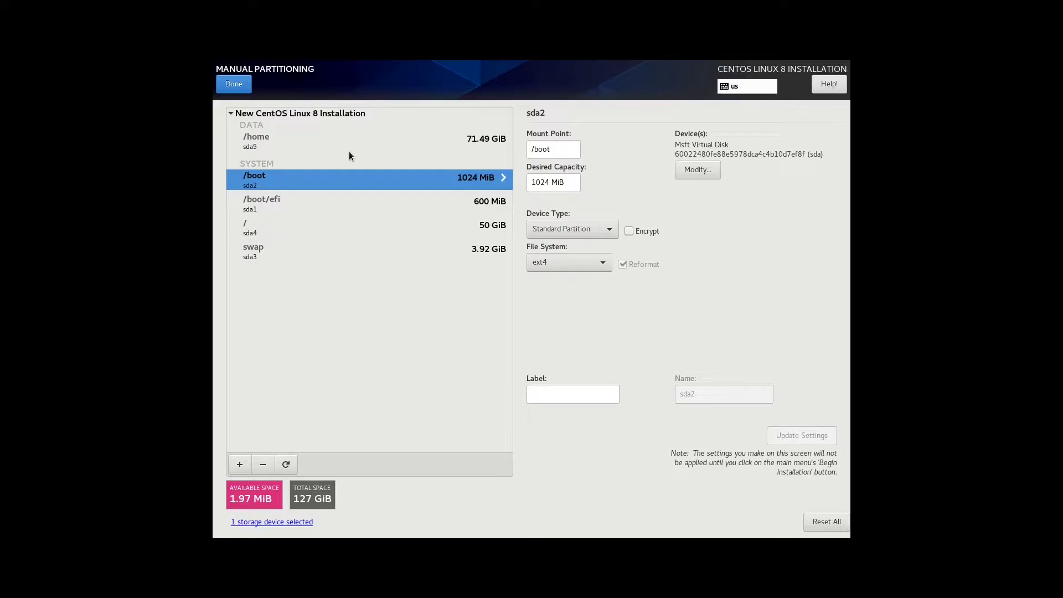
mouse_move(287, 124)
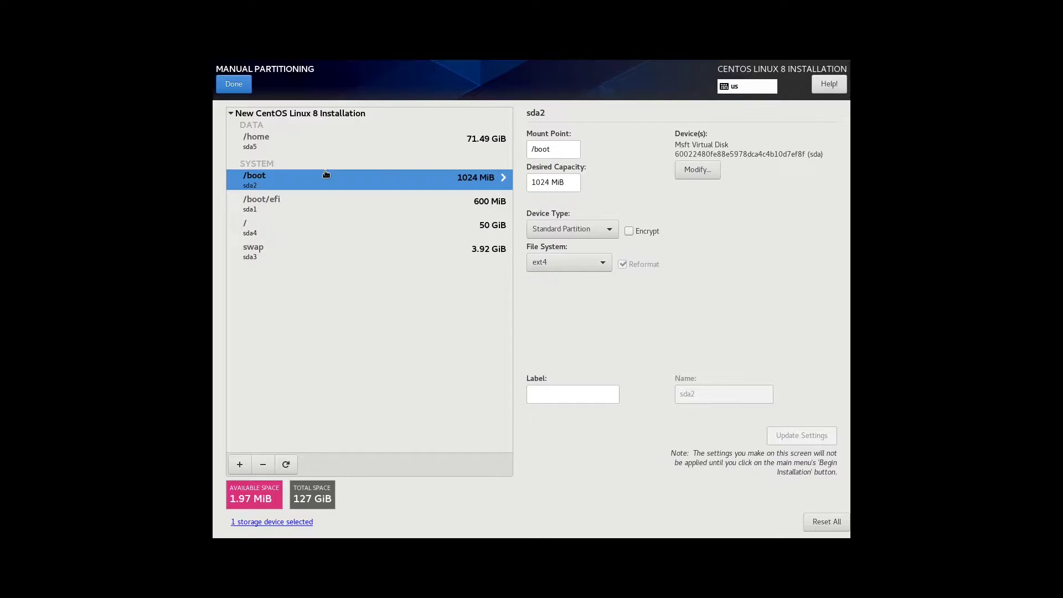
mouse_move(326, 144)
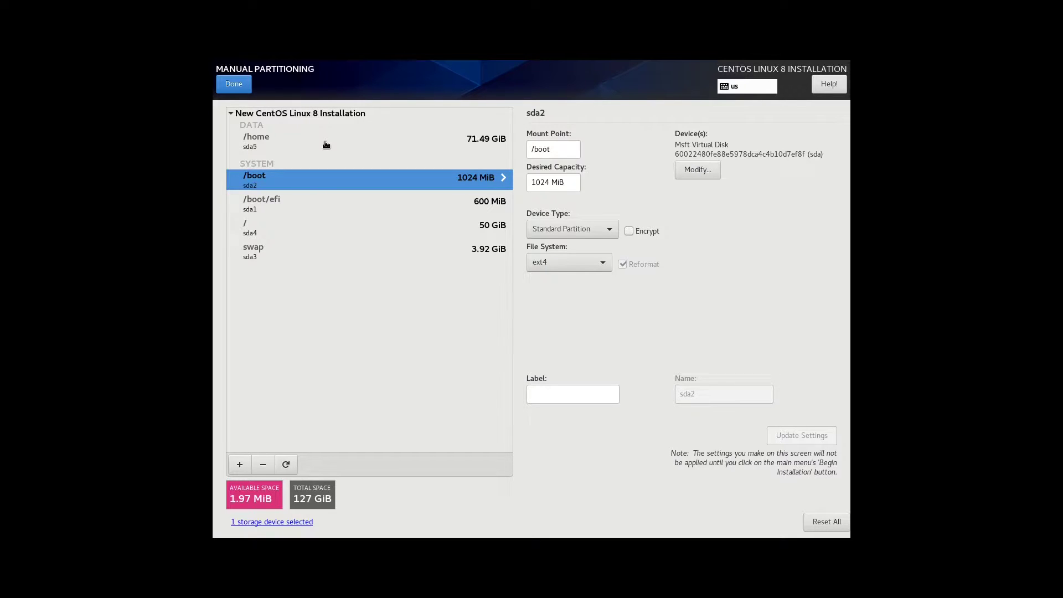
Step: Remove the /home partition and grow / to 120 GiB
left_click(305, 141)
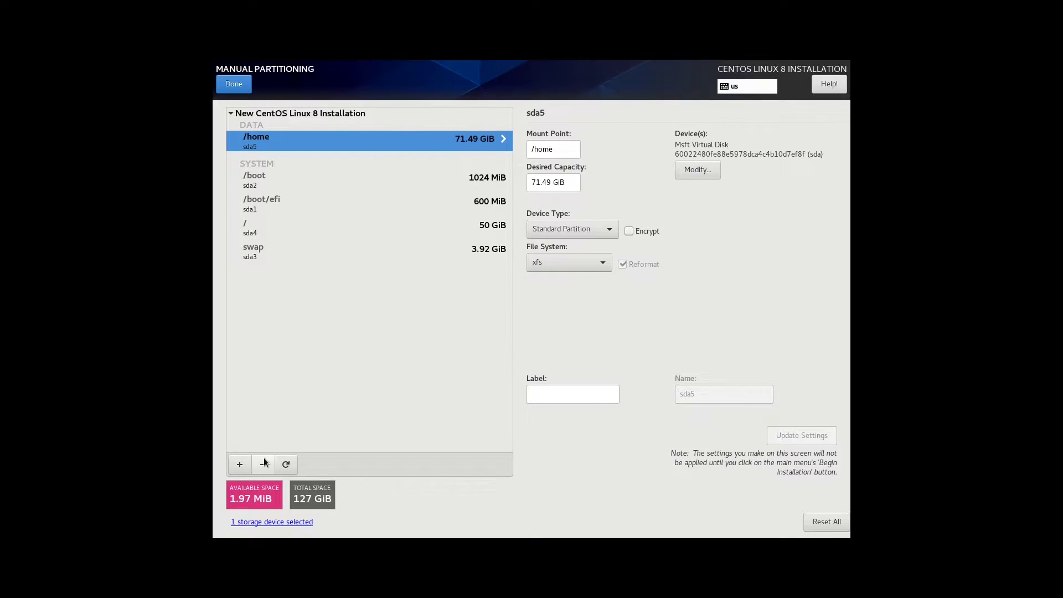
left_click(263, 464)
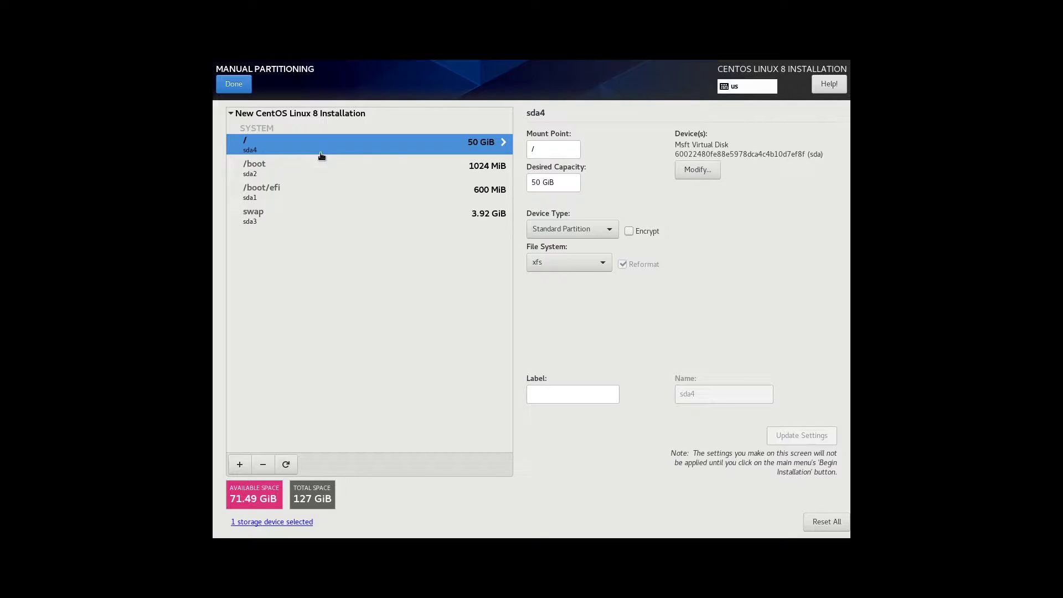
left_click(553, 182)
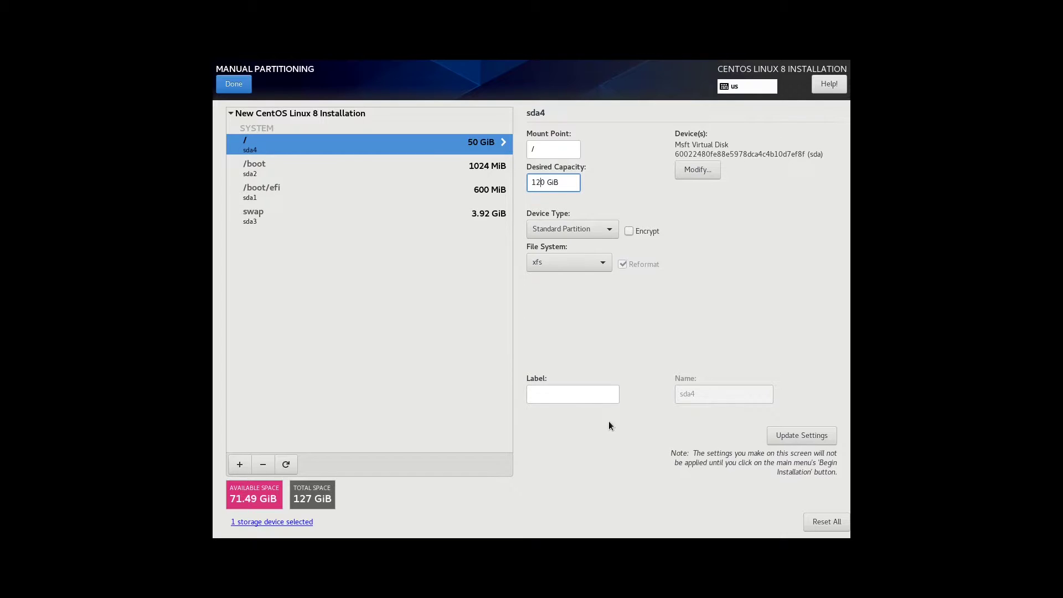
left_click(800, 435)
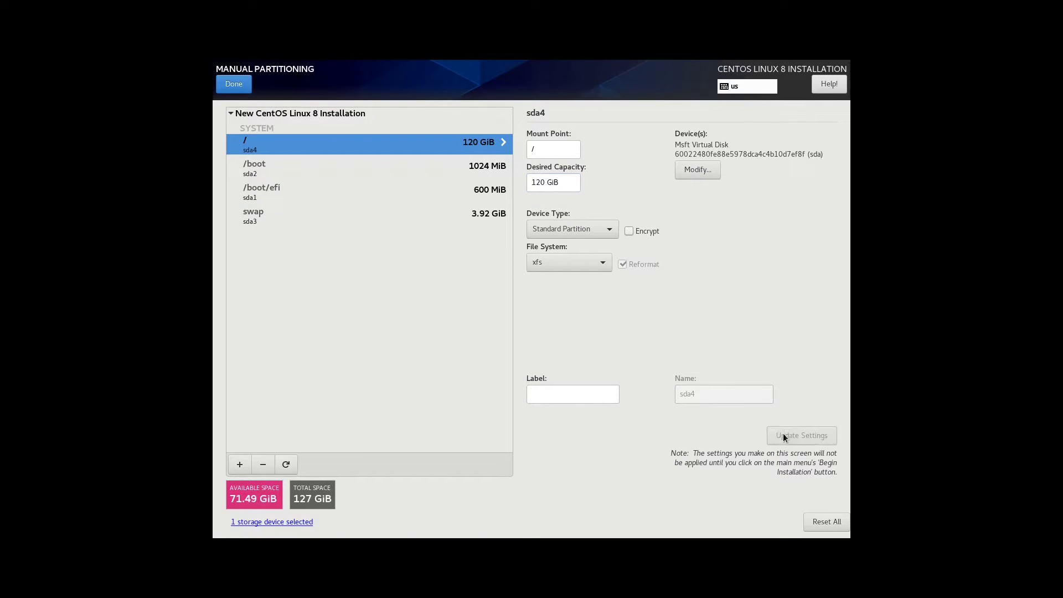
left_click(800, 435)
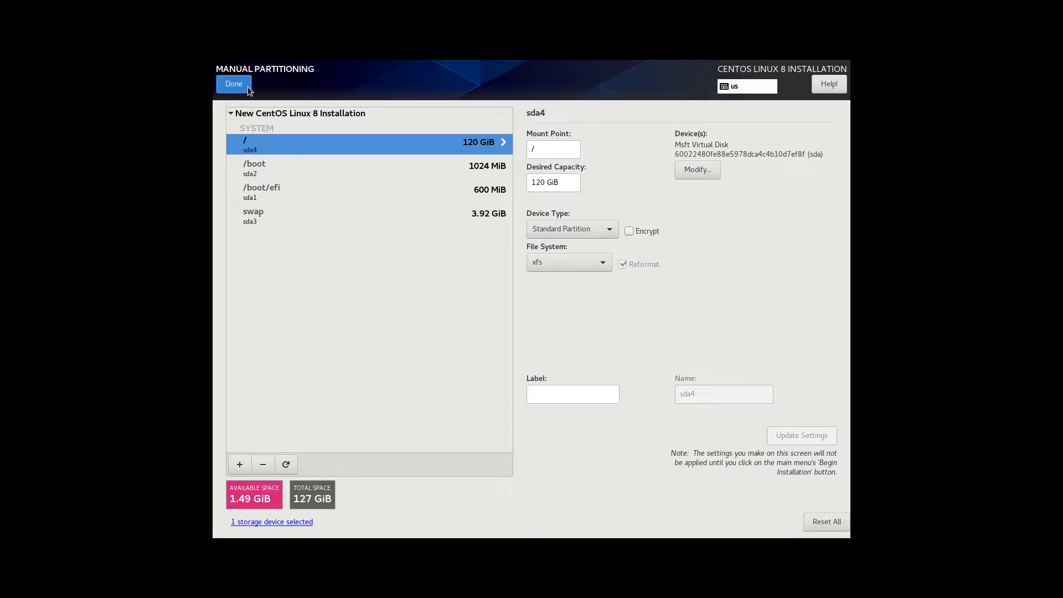
Step: Finish partitioning and accept the pending disk changes
left_click(233, 84)
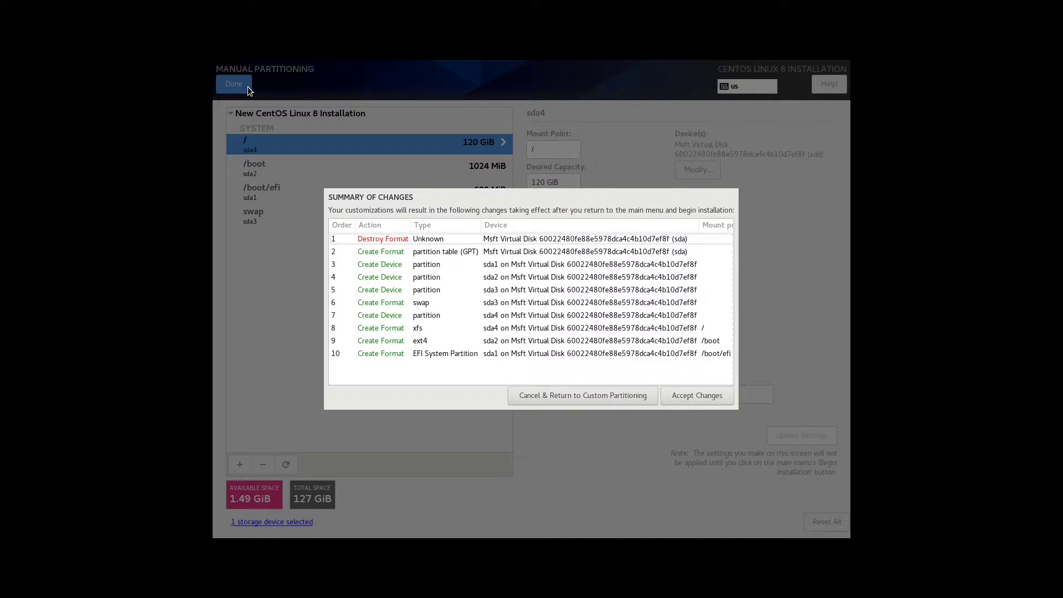
left_click(695, 395)
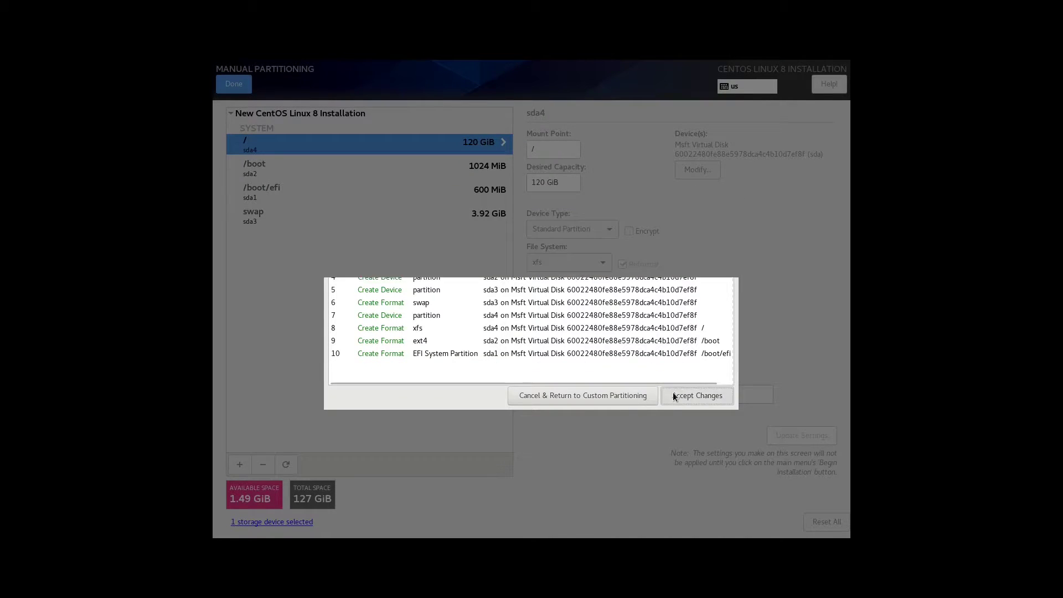
left_click(695, 395)
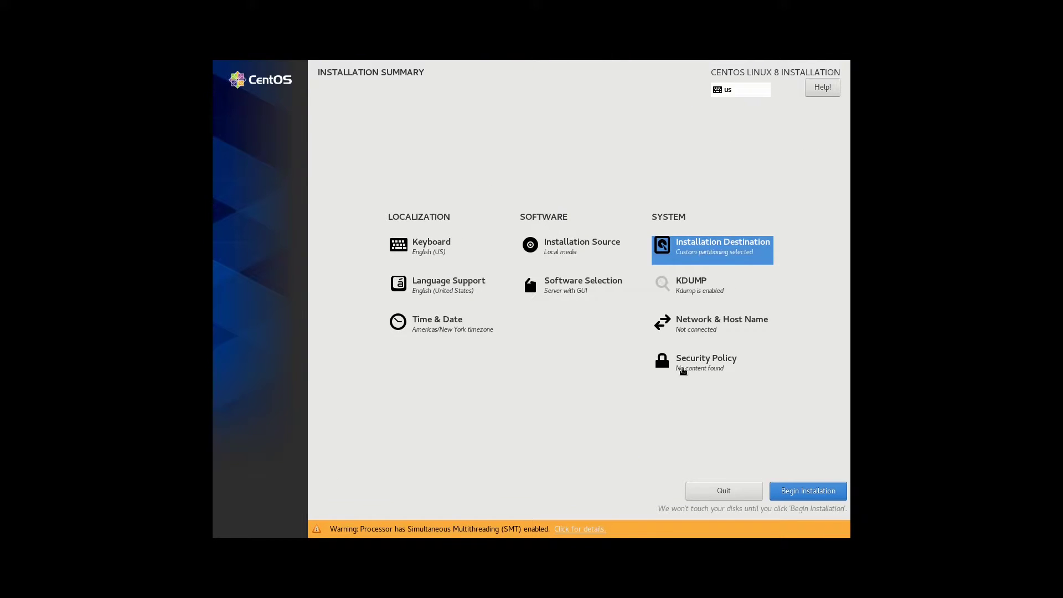
Step: Set the host name to splunkhwf1 and turn on the eth0 Ethernet connection
left_click(721, 320)
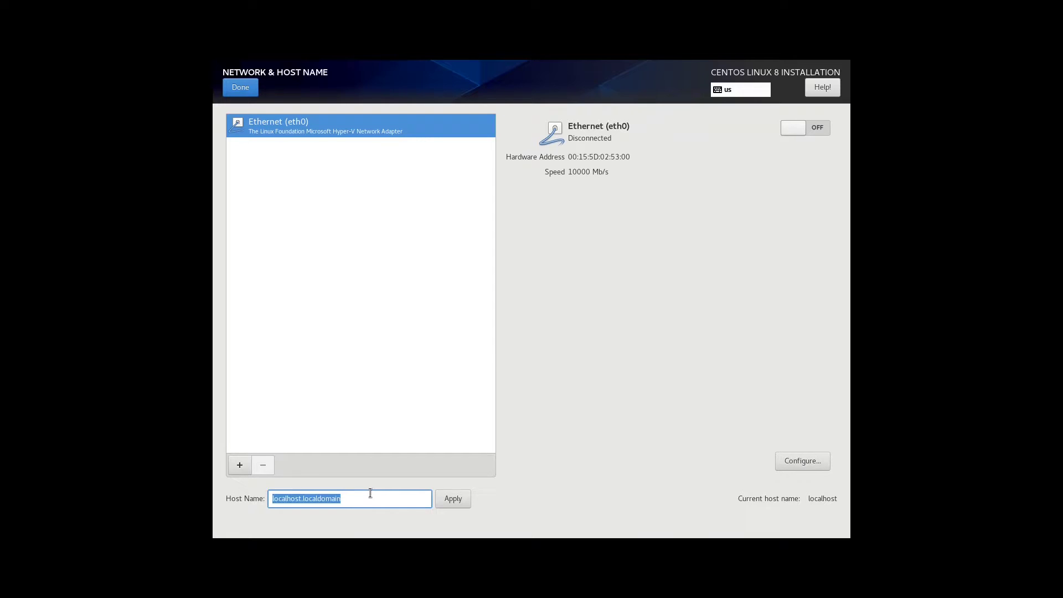
type("splunkhwf1")
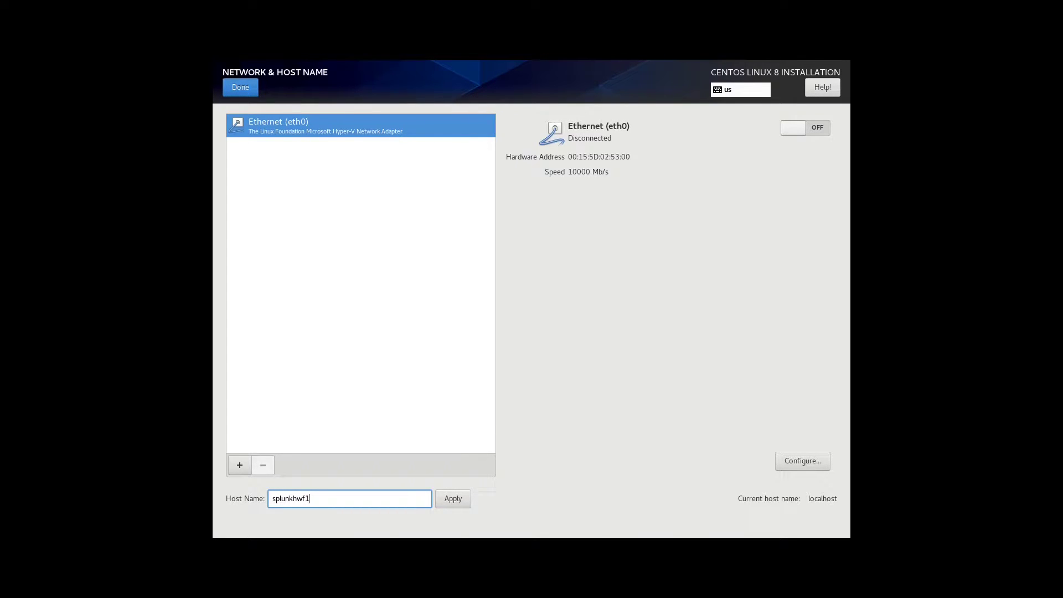
mouse_move(648, 220)
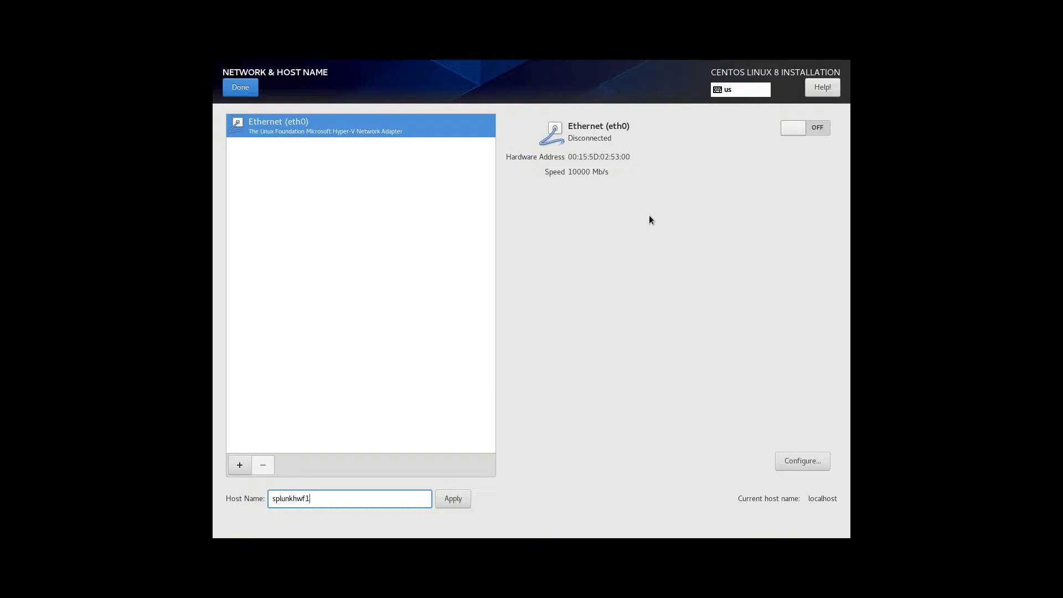
left_click(805, 127)
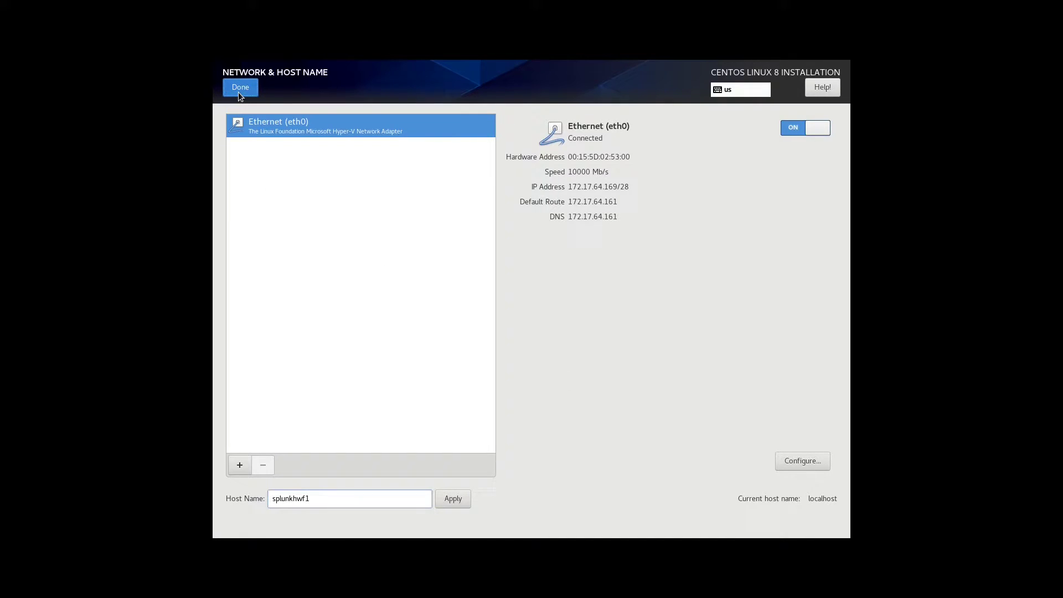
left_click(240, 87)
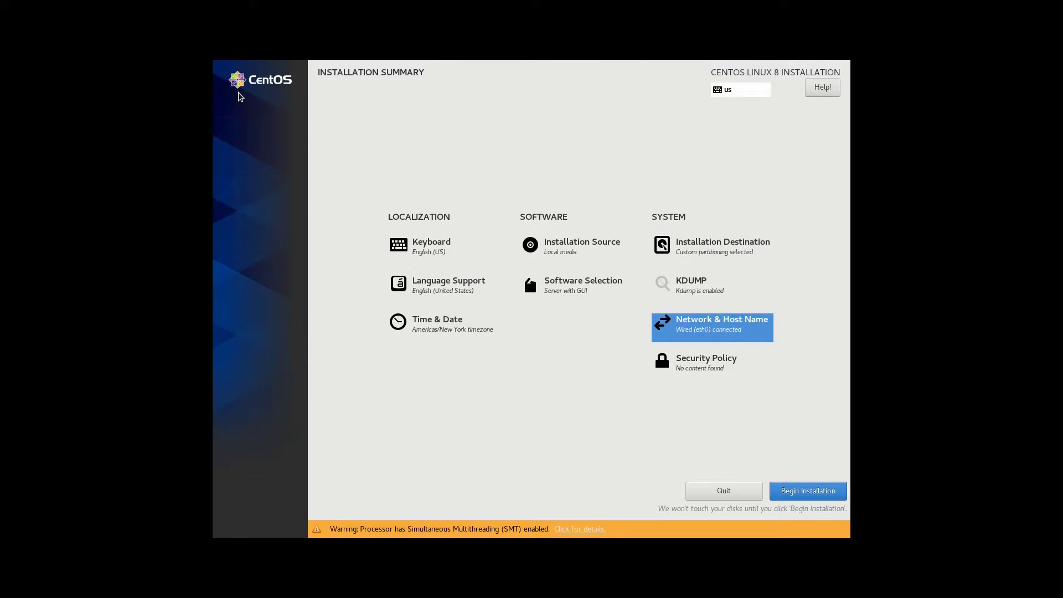
mouse_move(385, 229)
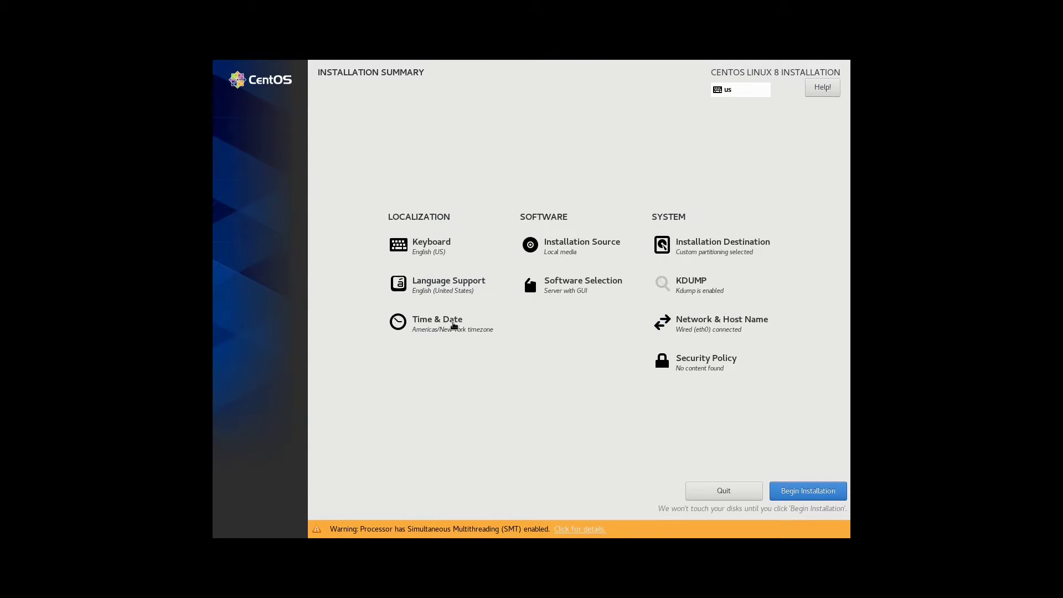
left_click(437, 320)
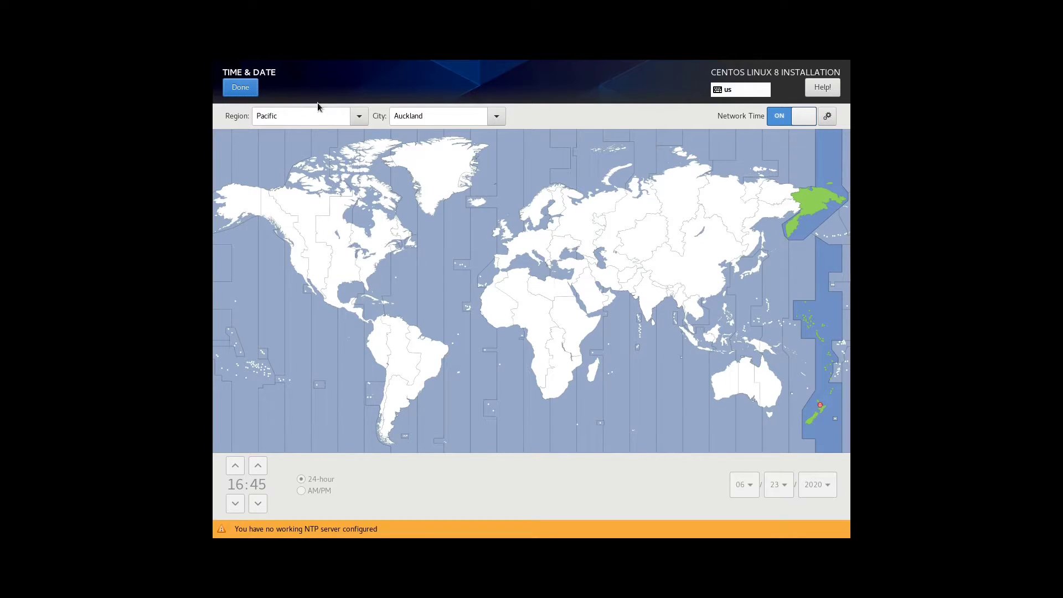
left_click(239, 87)
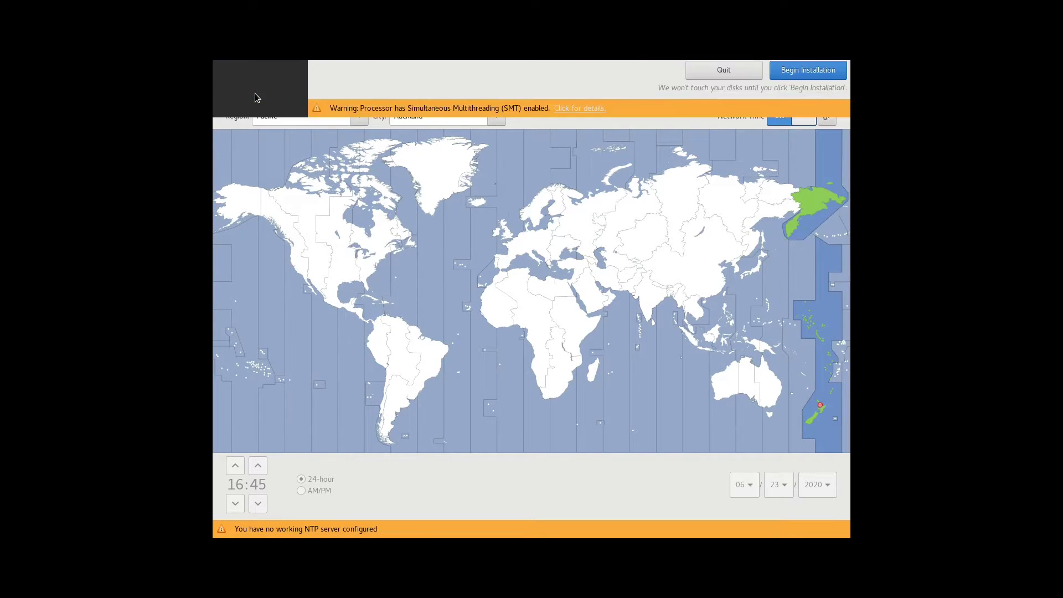
left_click(806, 70)
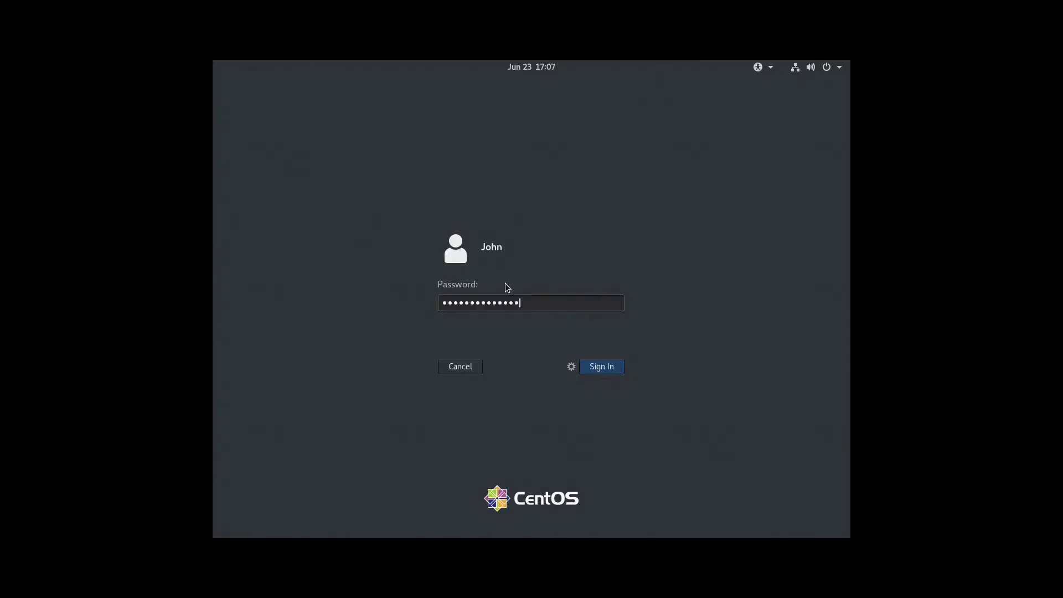
Step: Sign in as the new user and start using CentOS Linux from the Ready to Go screen
left_click(600, 366)
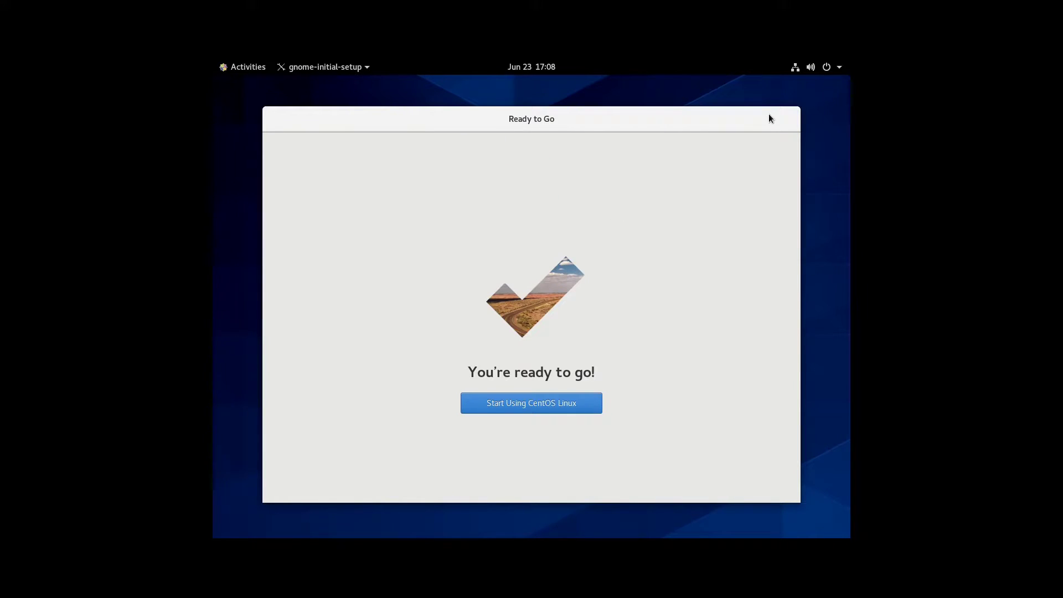
left_click(531, 403)
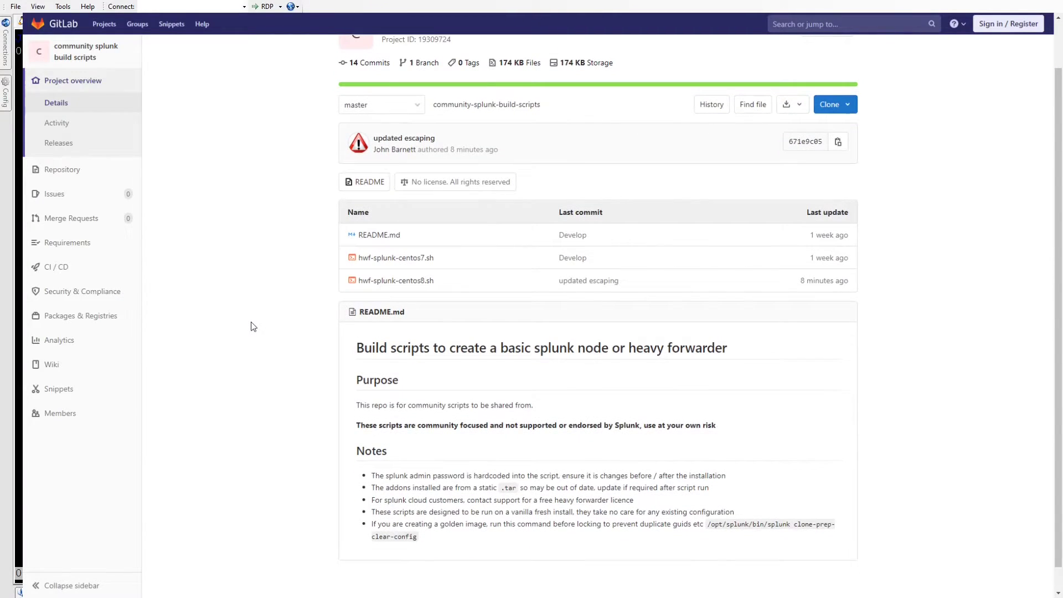
mouse_move(251, 330)
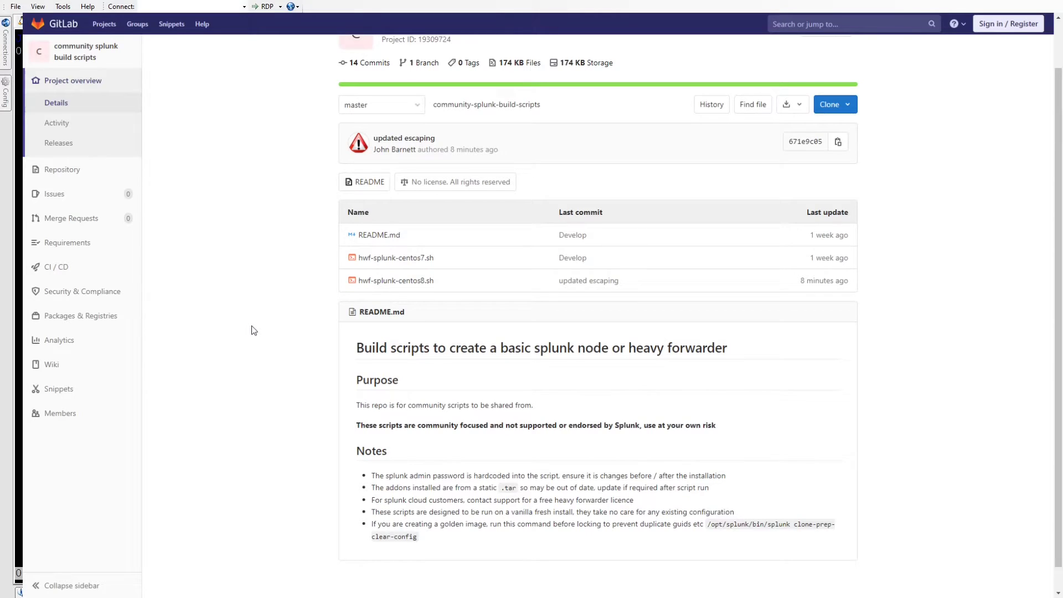
Step: View hwf-splunk-centos8.sh in the project file list and switch to its raw text
scroll("down", 3)
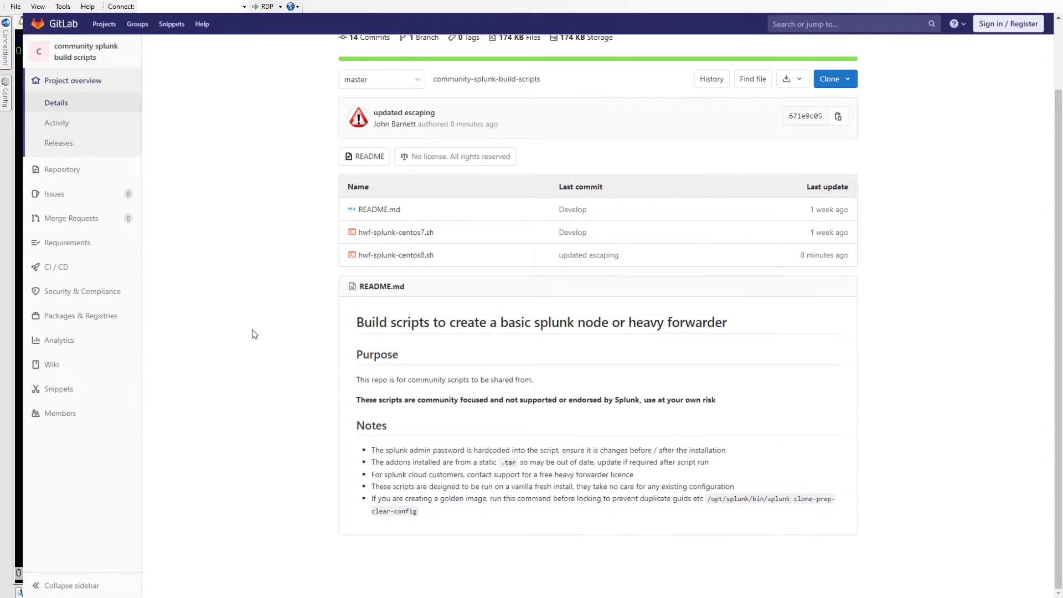
mouse_move(258, 334)
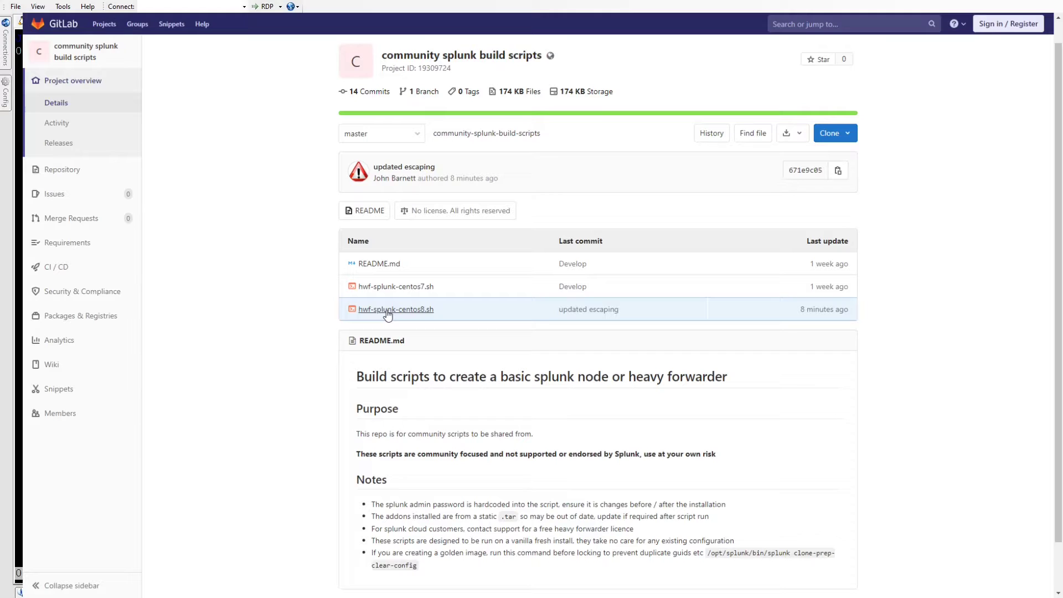
left_click(395, 308)
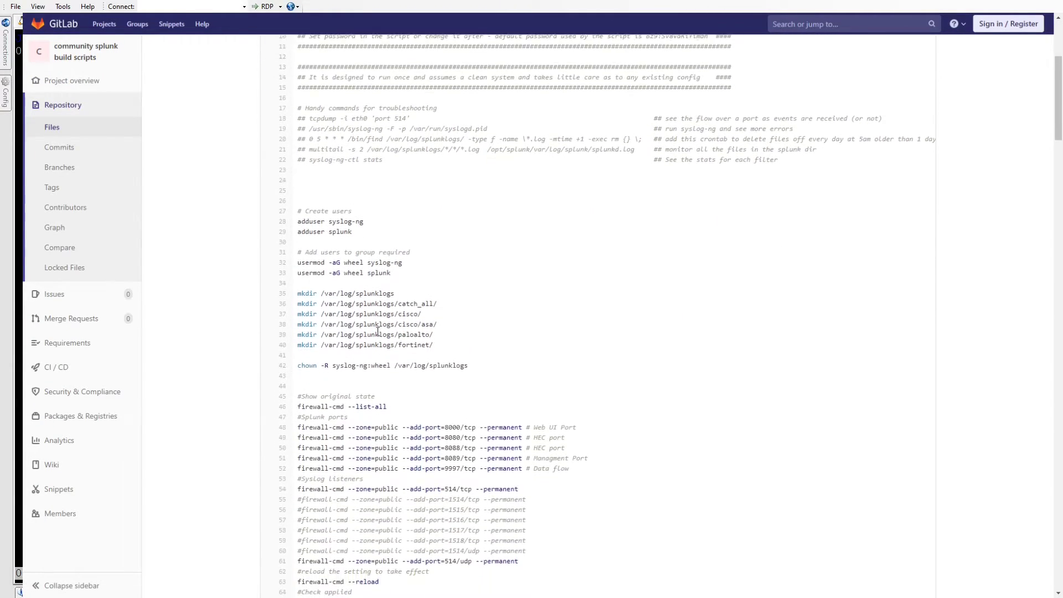
scroll("down", 3)
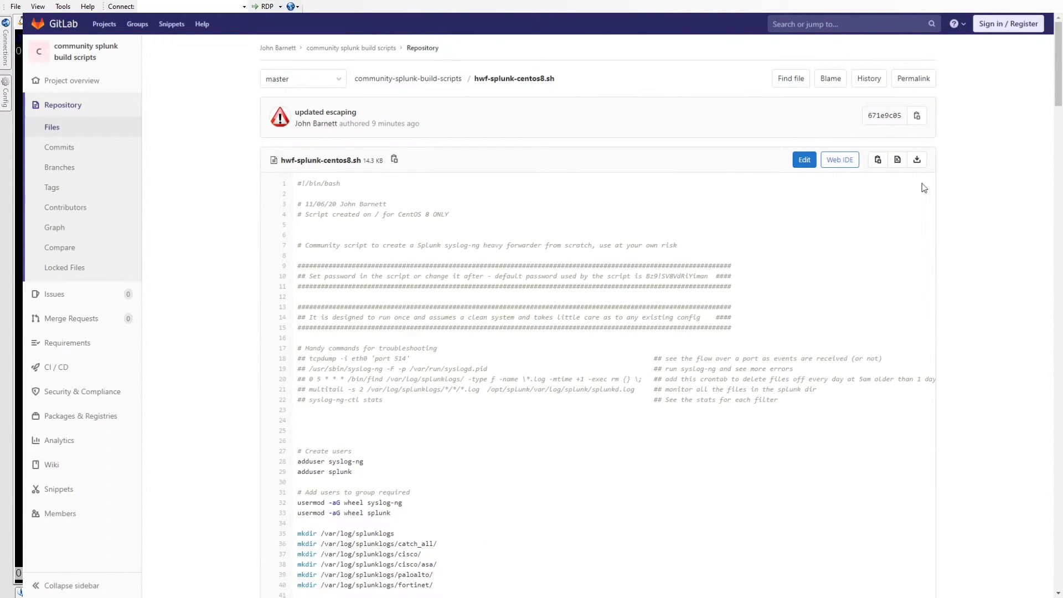
mouse_move(898, 160)
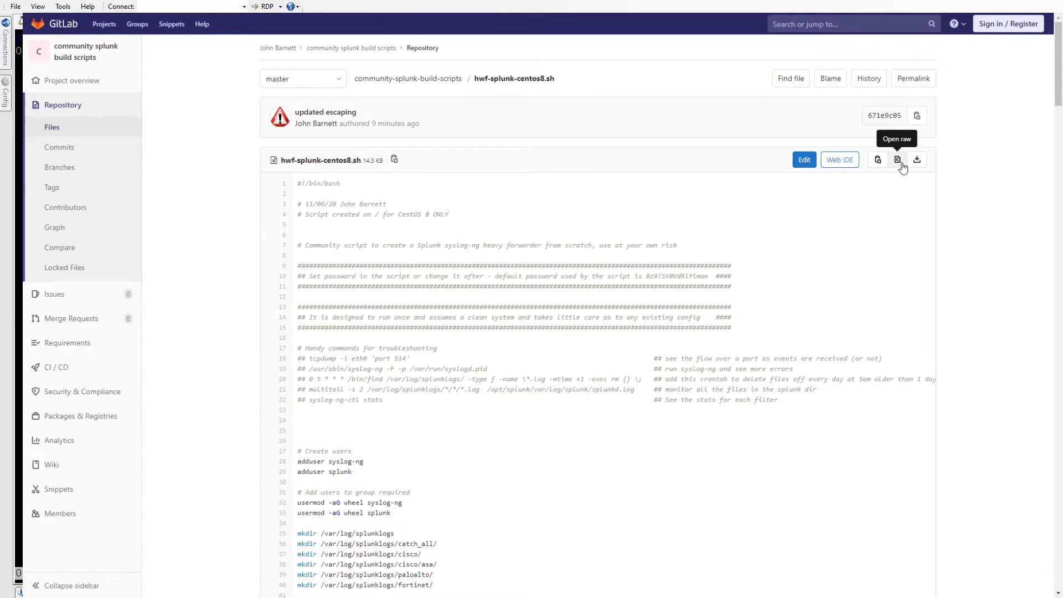
left_click(897, 159)
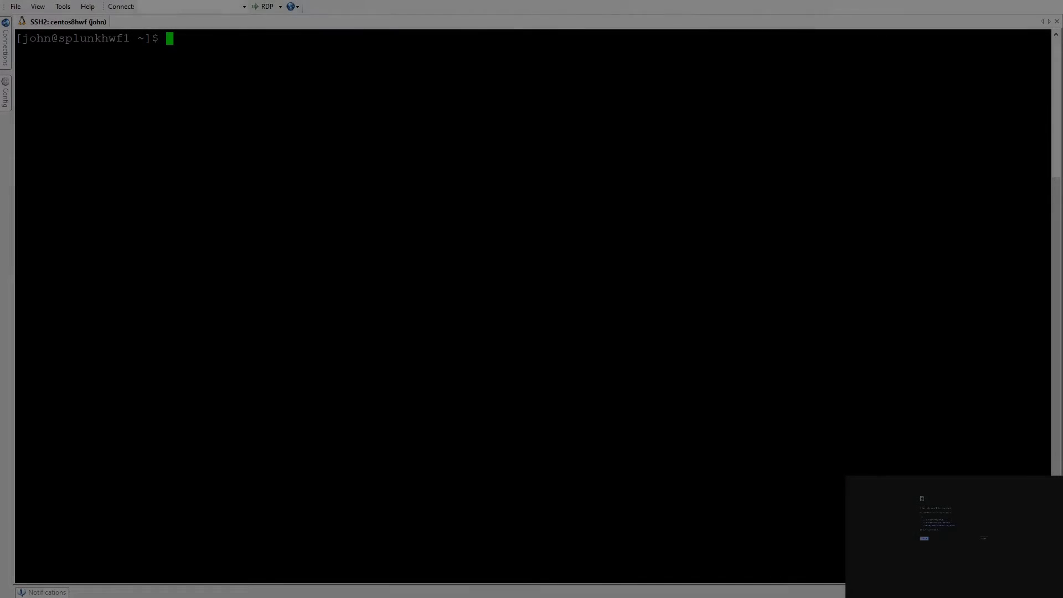
Step: Download hwf-splunk-centos8.sh with wget from the GitLab raw URL and chmod it executable
type("ls")
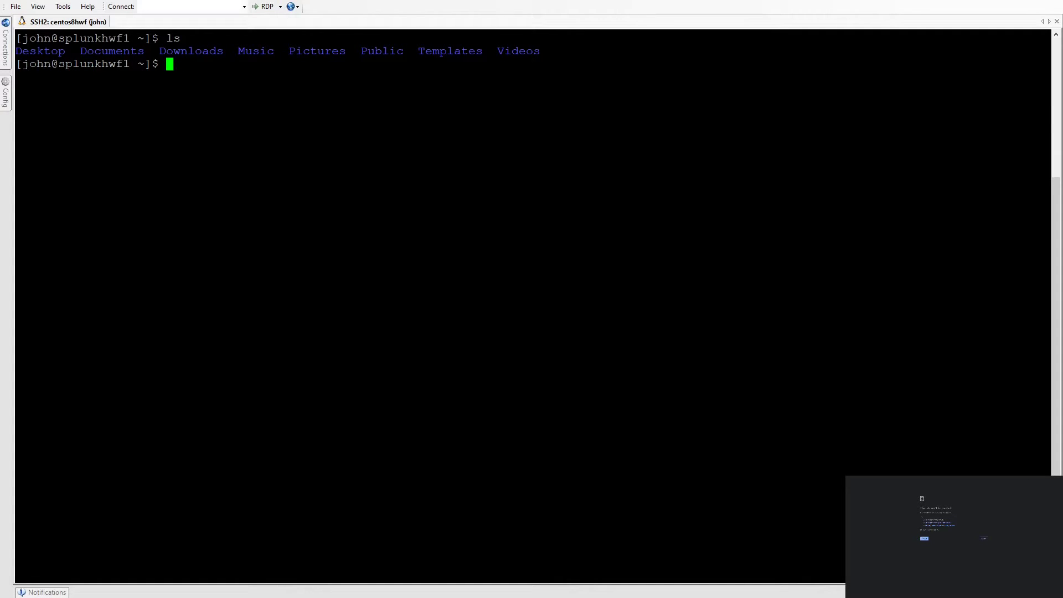
type("wget")
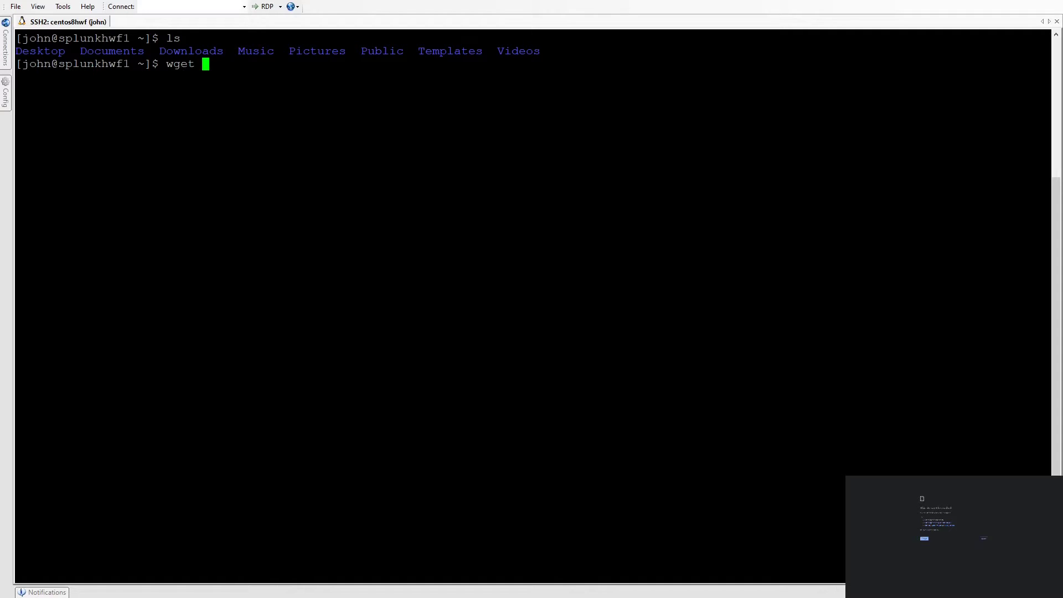
type("https://gitlab.com/J-C-B/community-splunk-build-scripts/-/raw/master/hwf-splunk-centos8.sh")
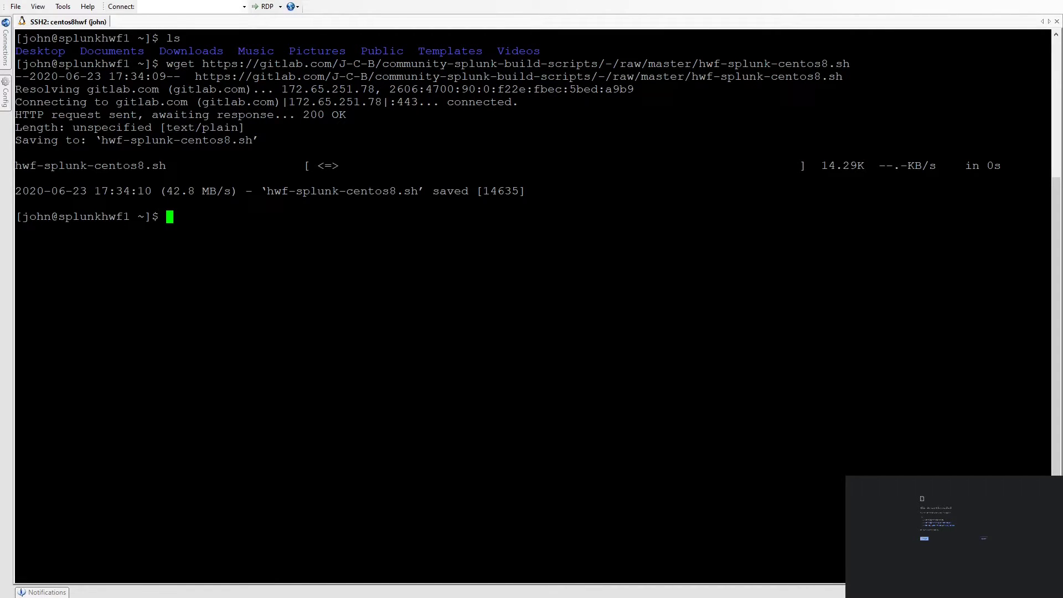
type("ll")
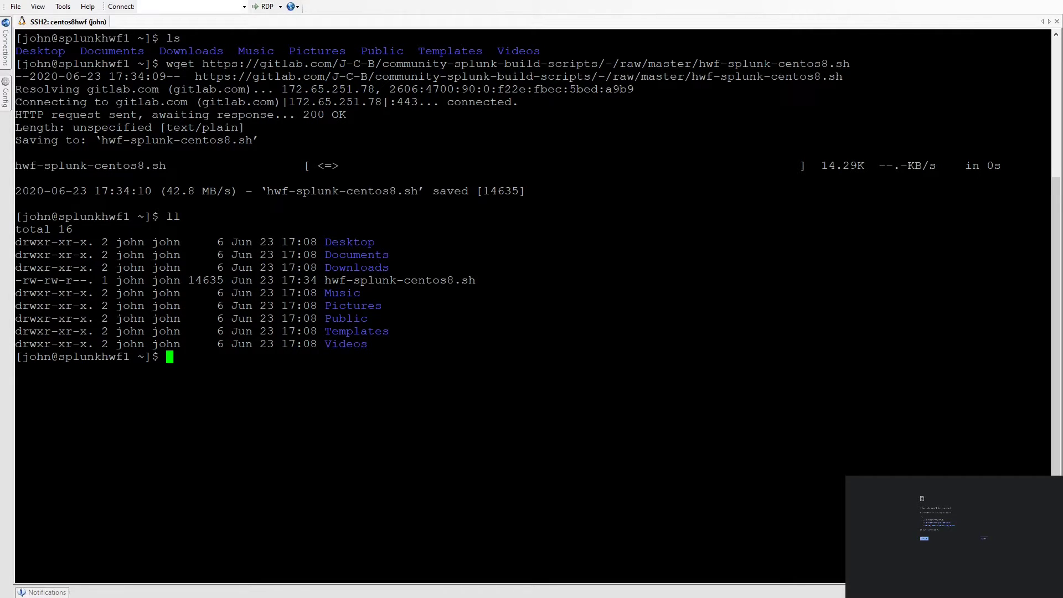
type("chmod +x hwf-splunk-centos8.sh")
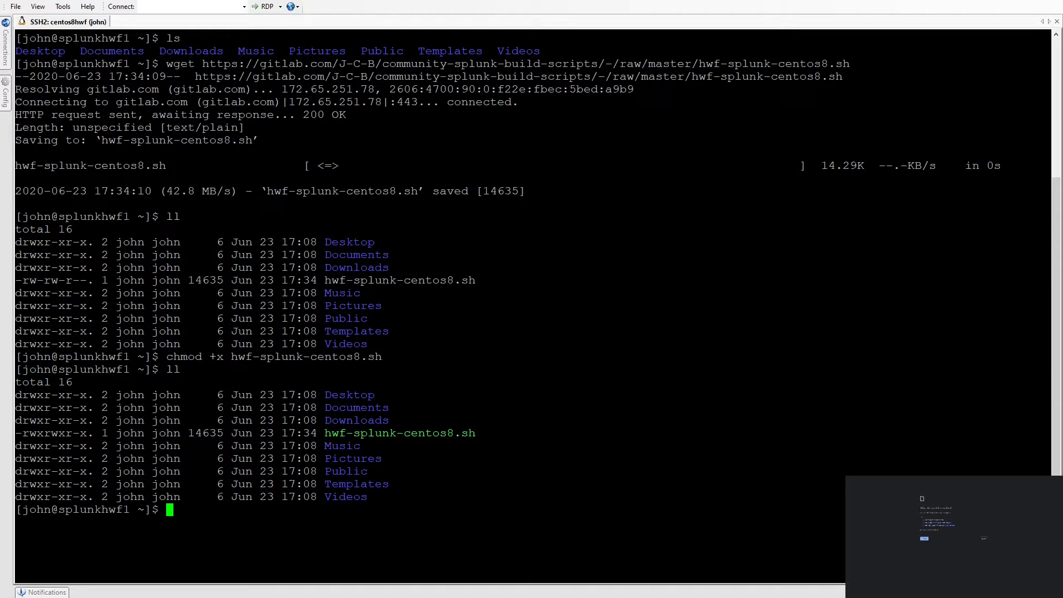
type("clear")
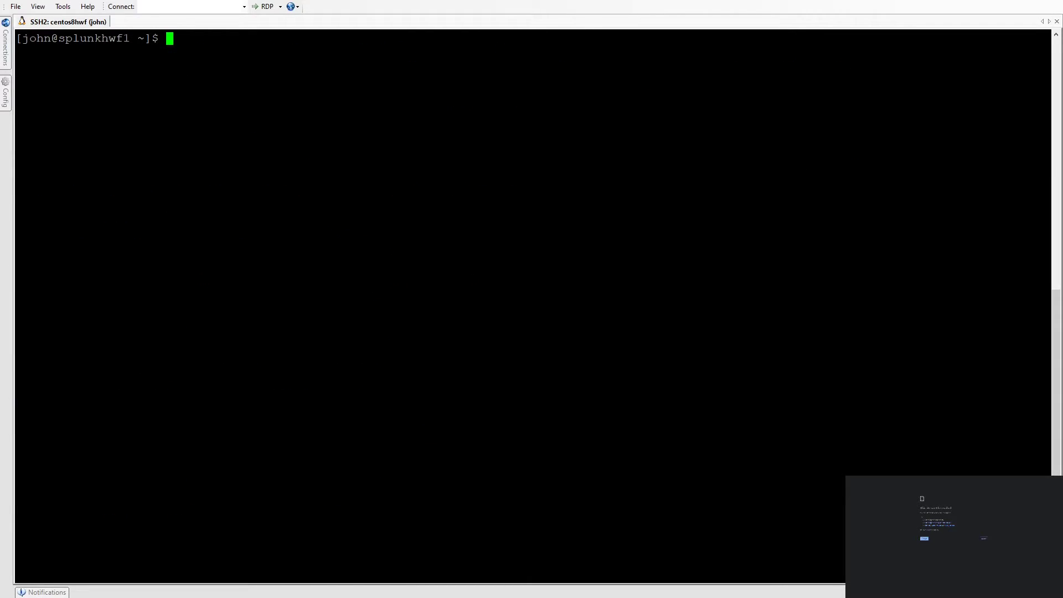
type("head")
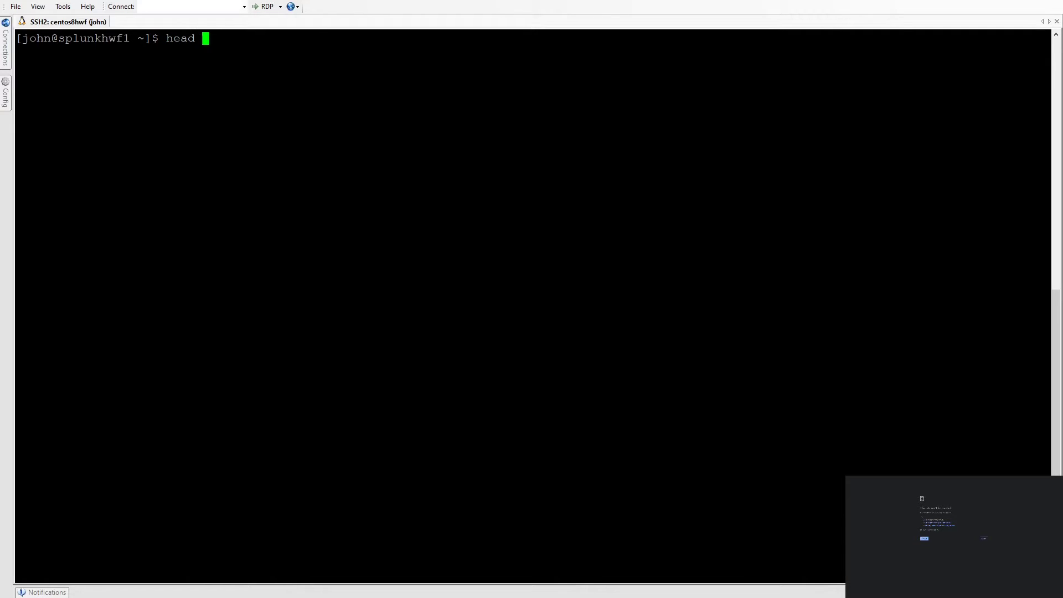
type("hwf-splunk-centos8.sh")
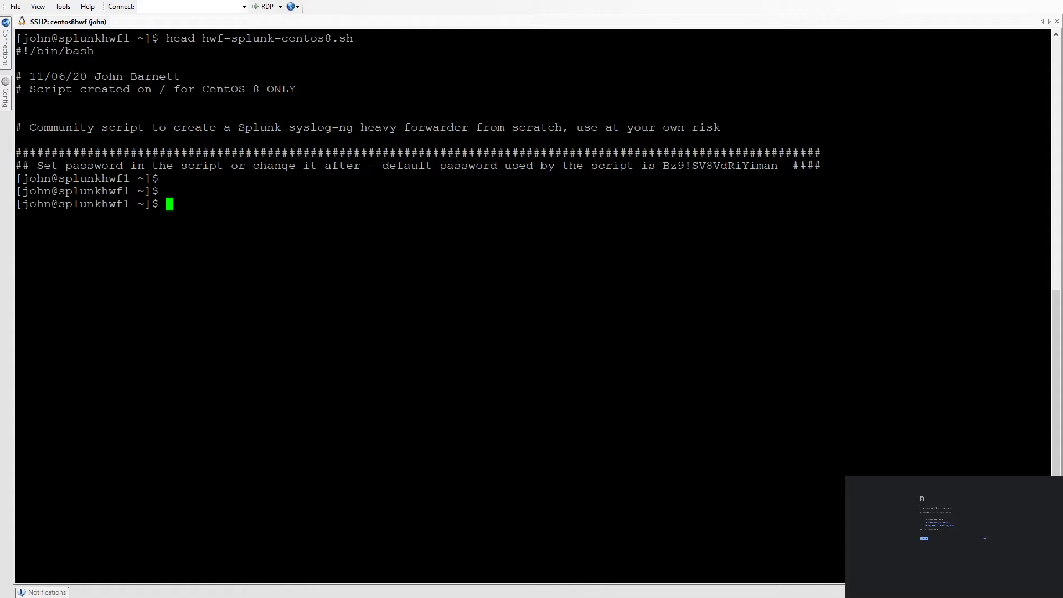
type("cle")
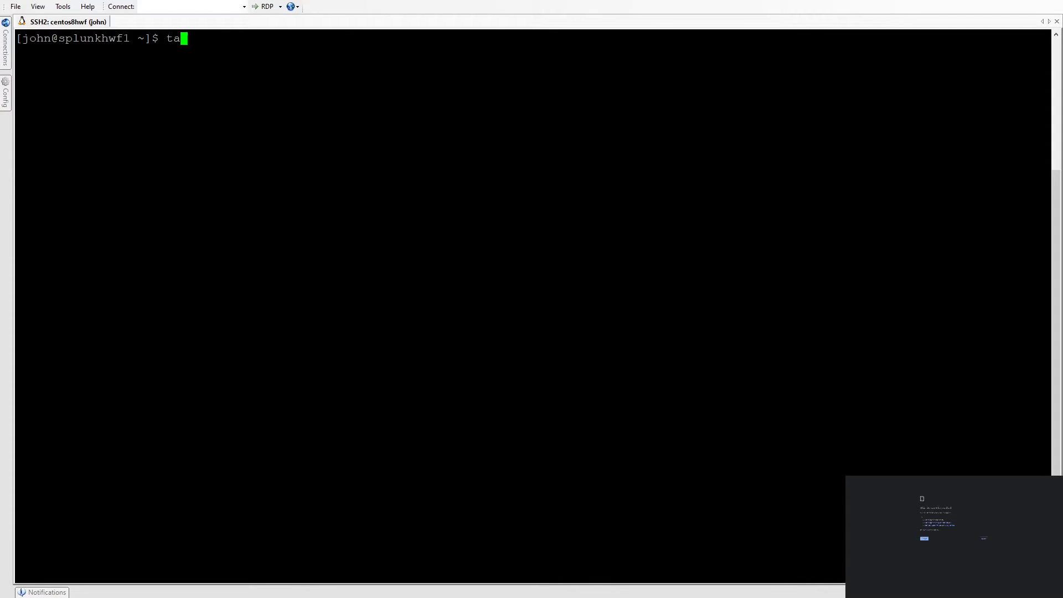
type("il hwf-splunk-centos8.sh")
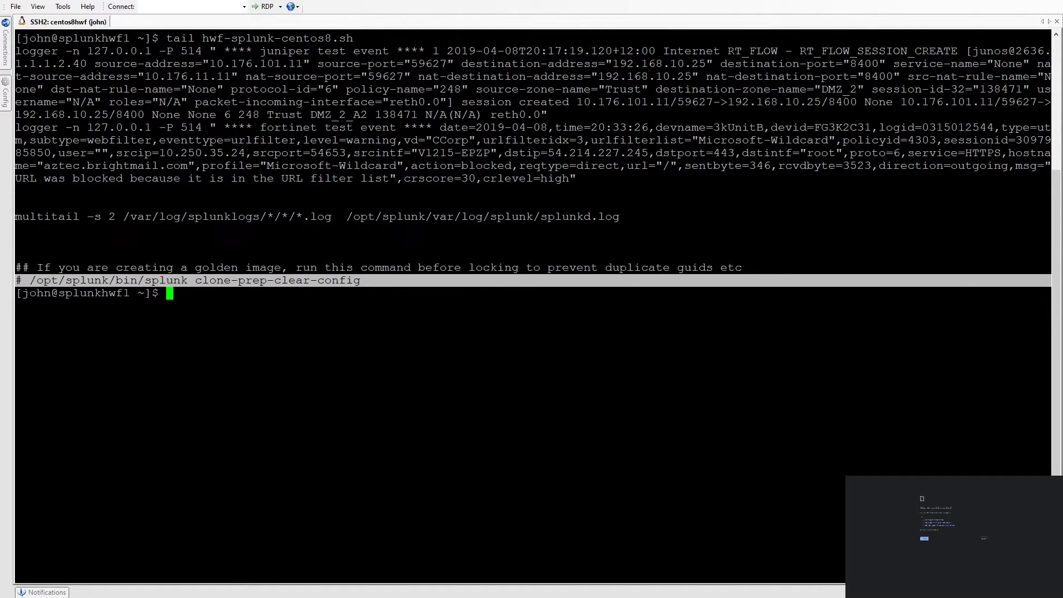
type("c")
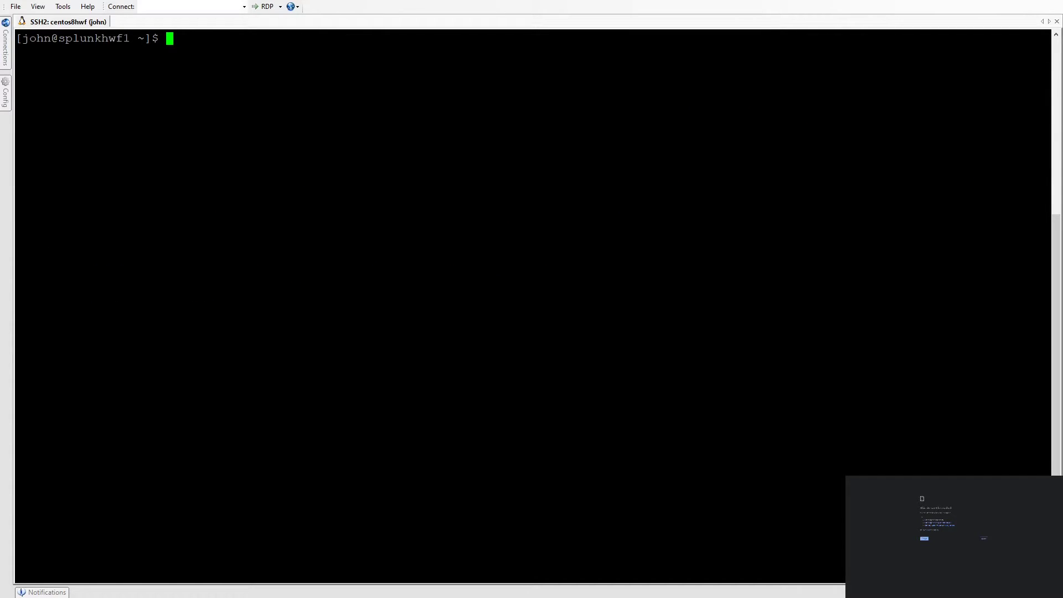
Step: Run sudo ./hwf-splunk-centos8.sh and follow the rsyslog removal and package installation output
type("sudo ./")
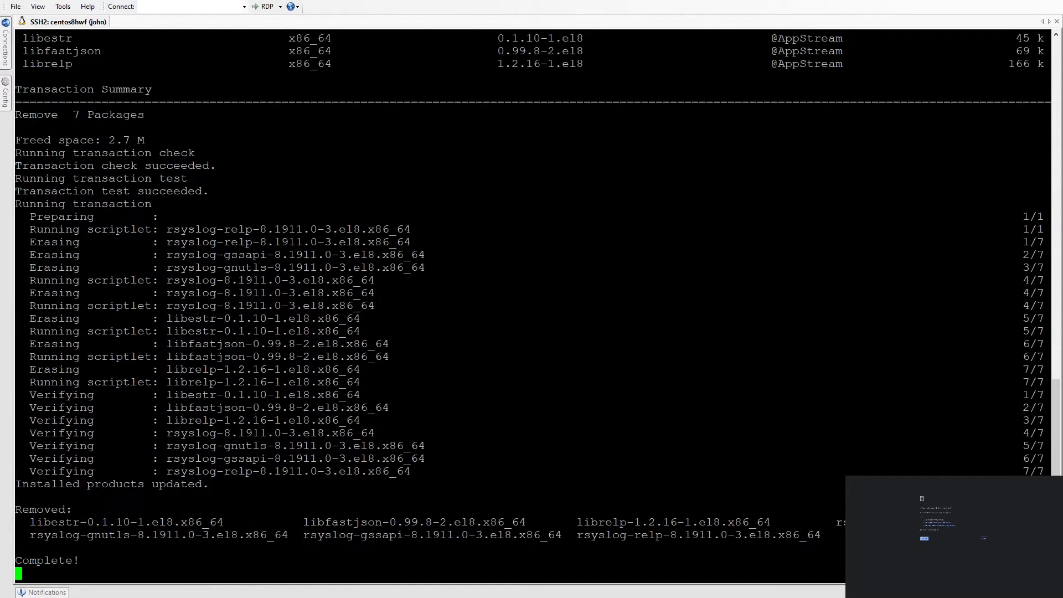
scroll("down", 3)
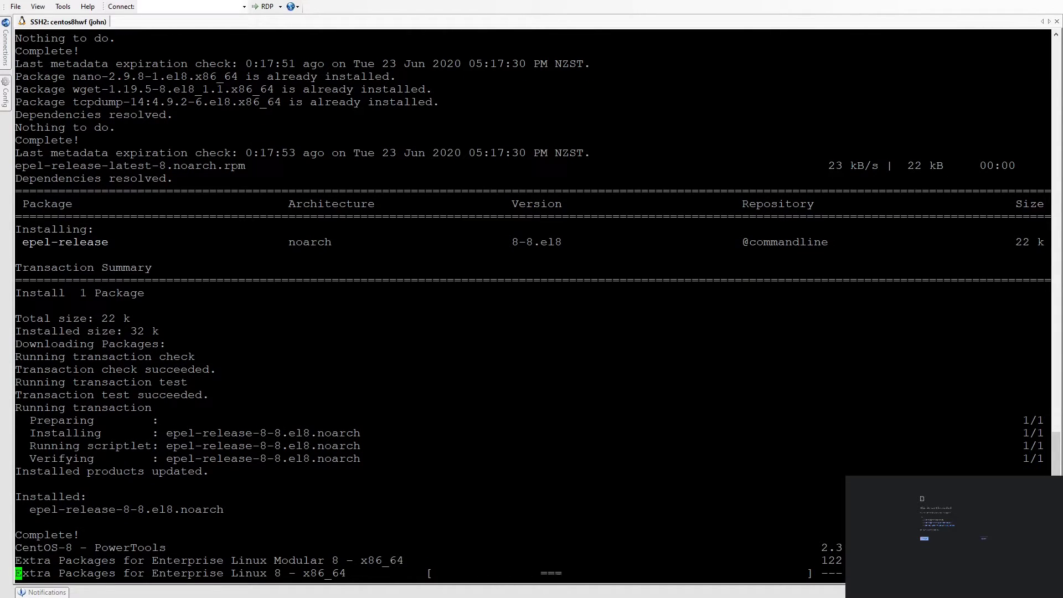
scroll("down", 3)
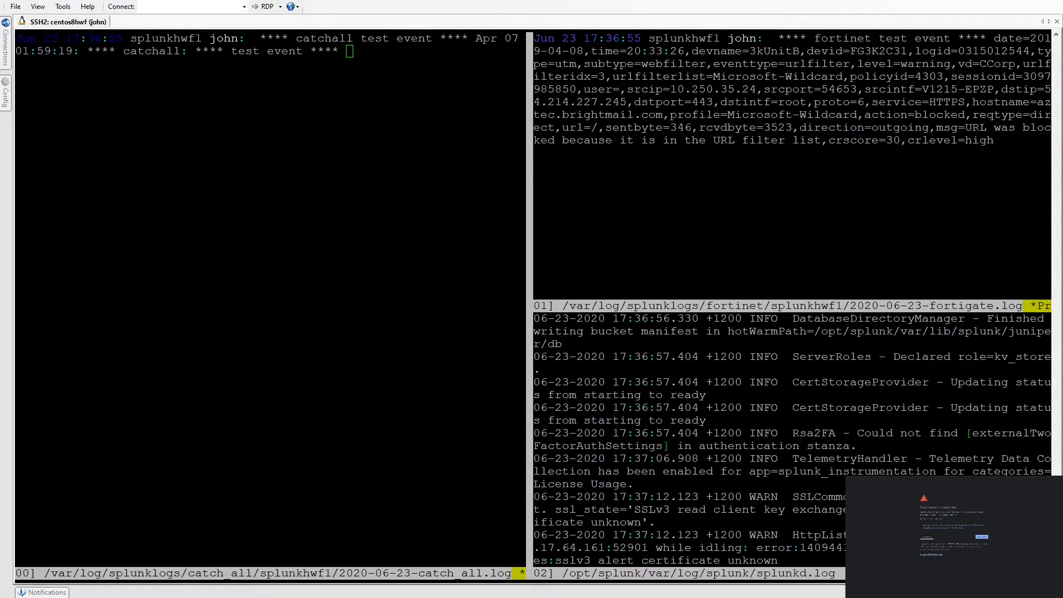
Step: Scroll the multitail panes of catch_all, fortinet and splunkd logs as test events arrive
scroll("down", 3)
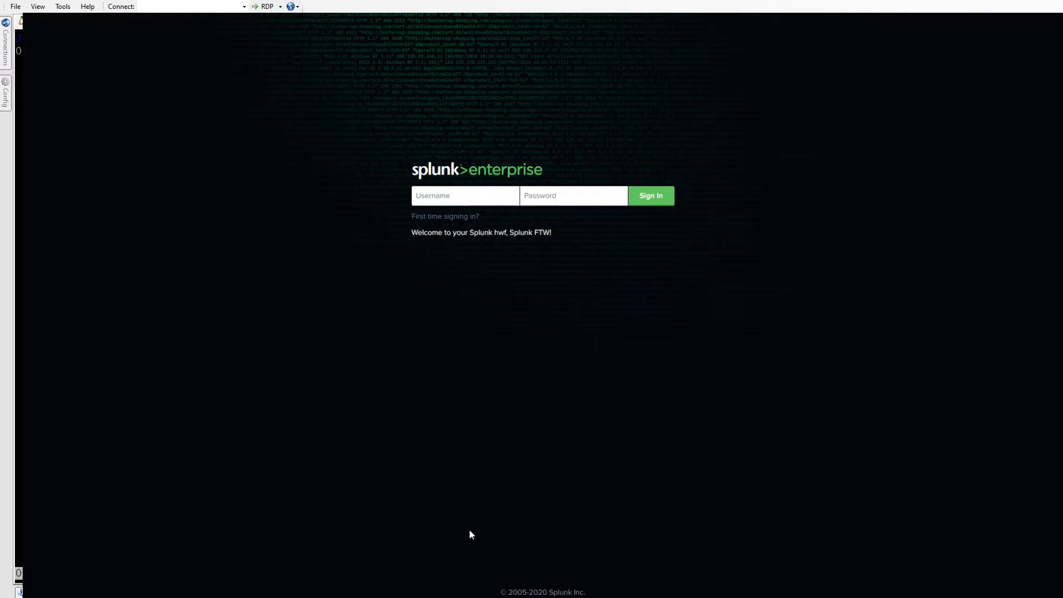
mouse_move(801, 568)
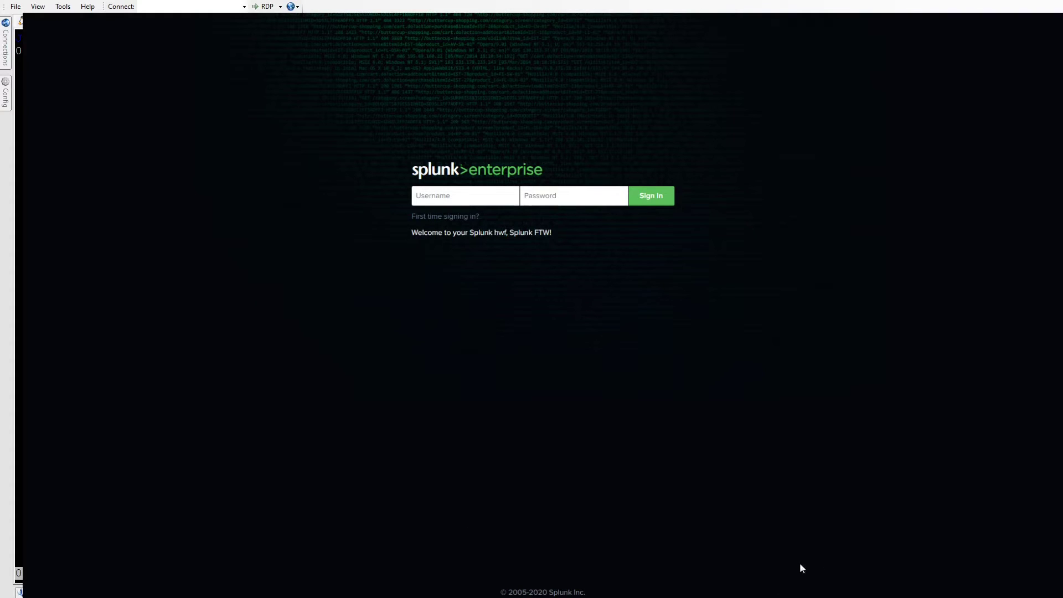
mouse_move(994, 455)
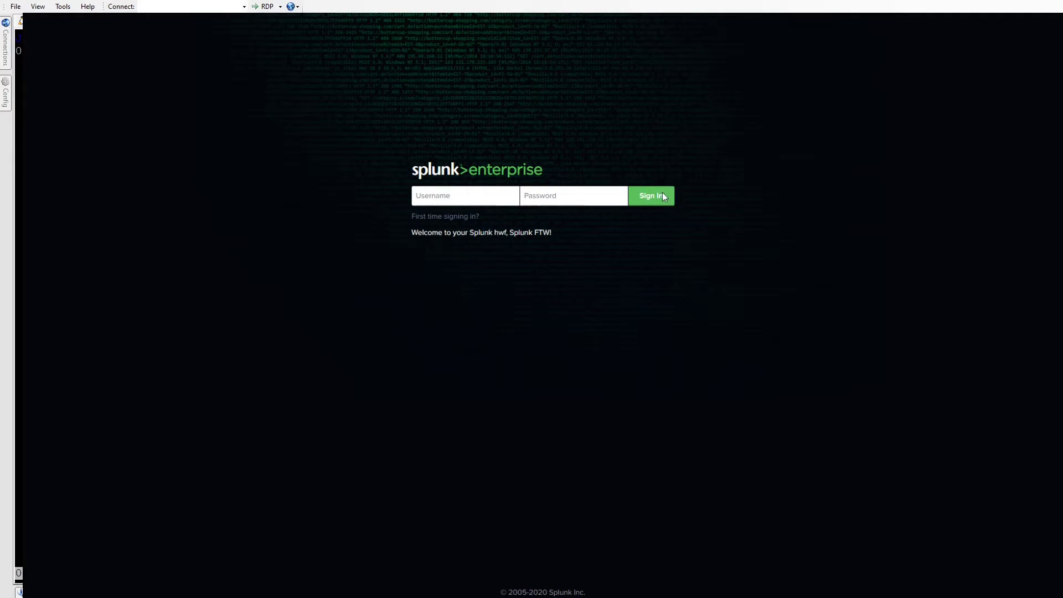
mouse_move(308, 228)
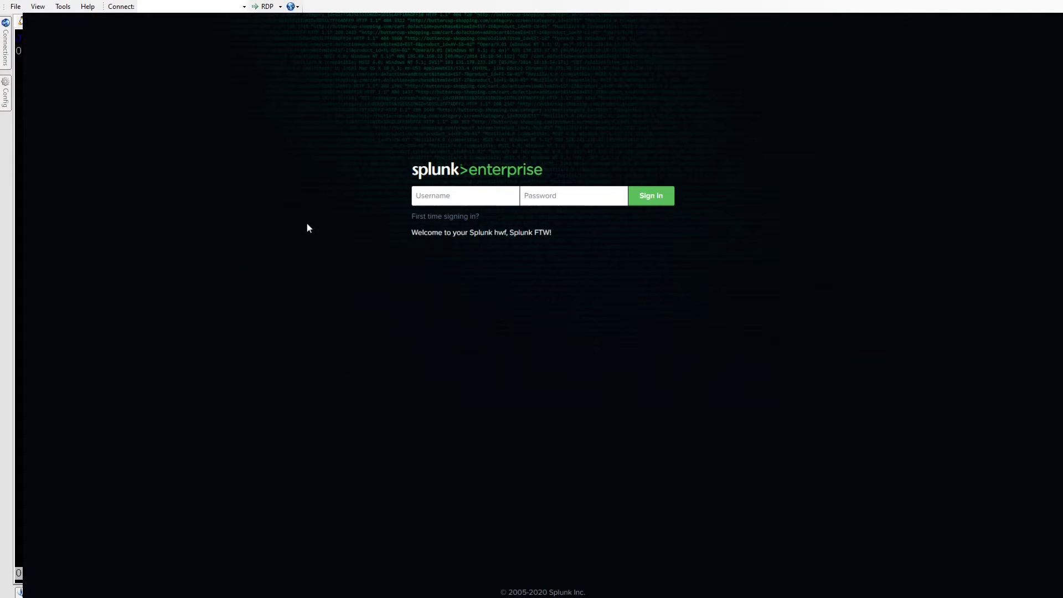
Step: Sign in as admin and dismiss the product usage data notice to reach the home page
left_click(464, 195)
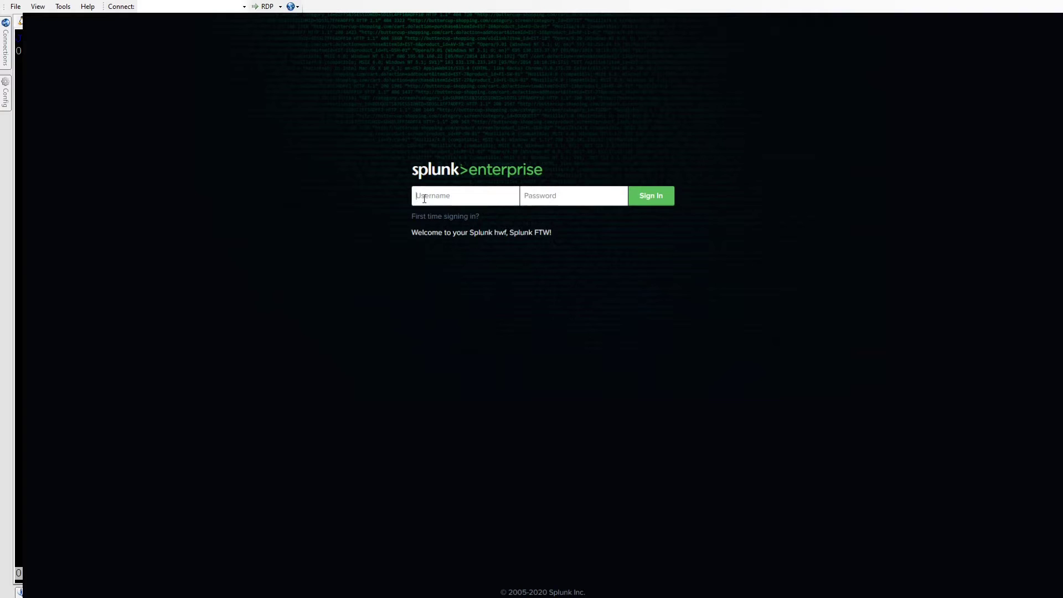
type("admin")
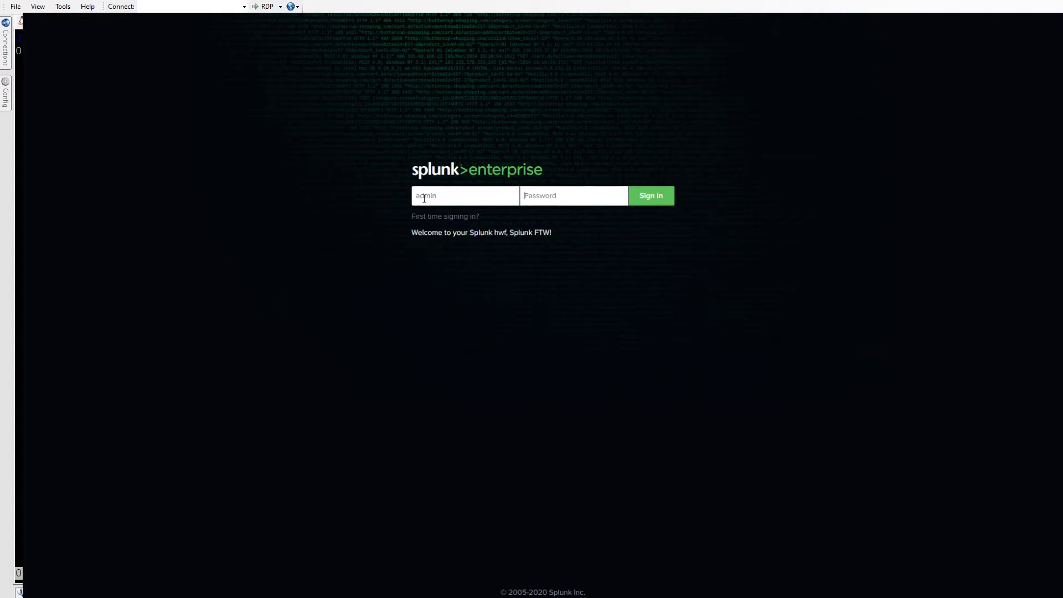
type("password")
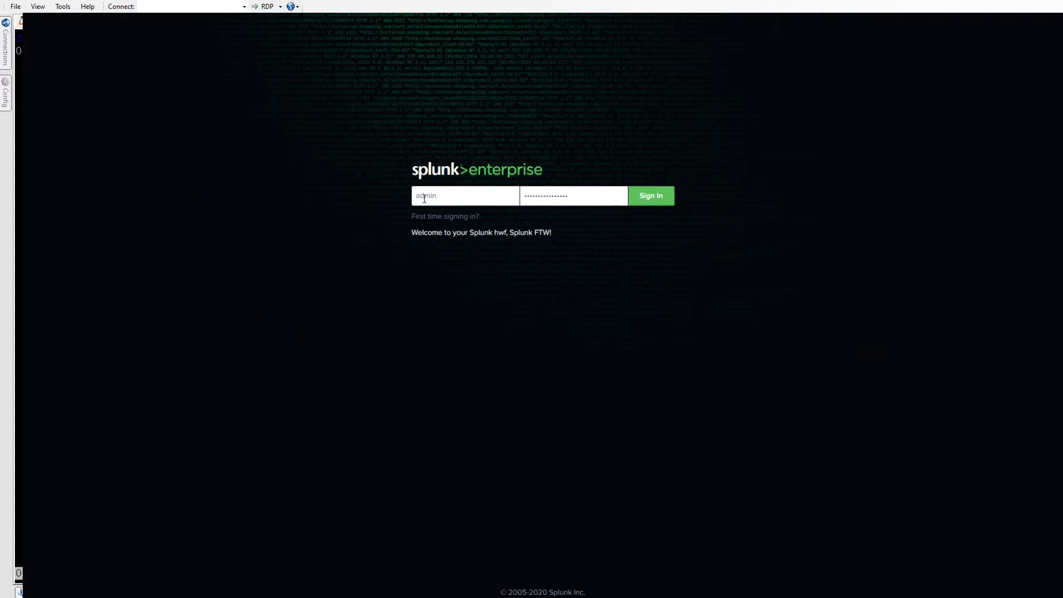
left_click(649, 196)
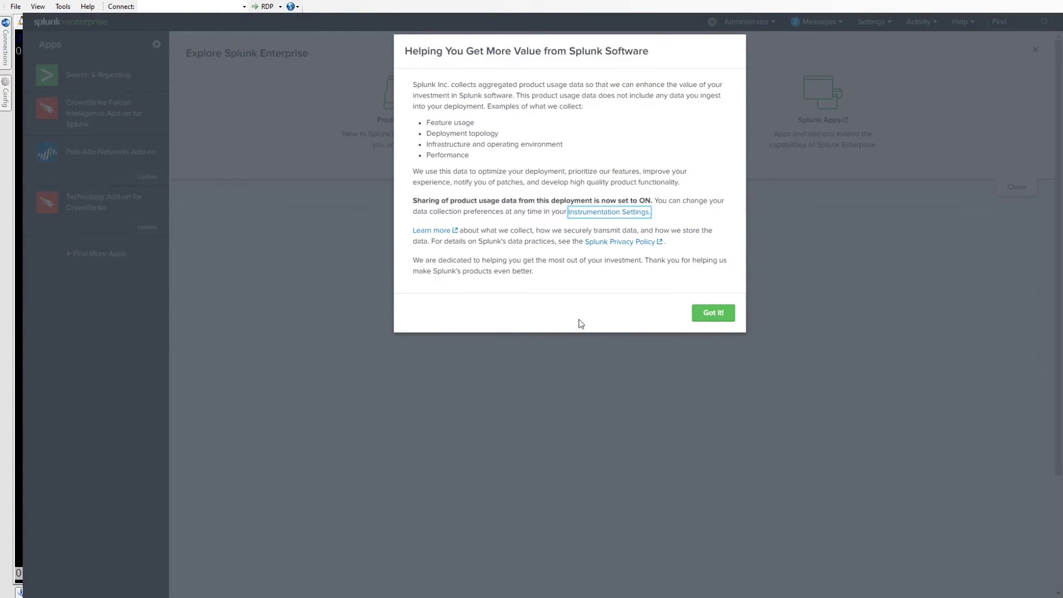
left_click(713, 313)
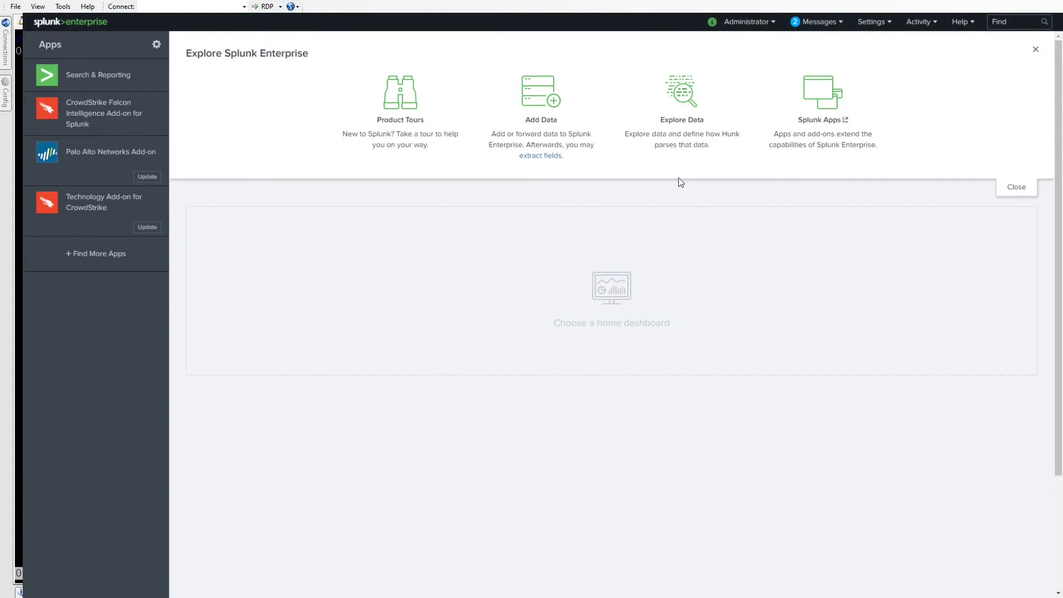
mouse_move(676, 184)
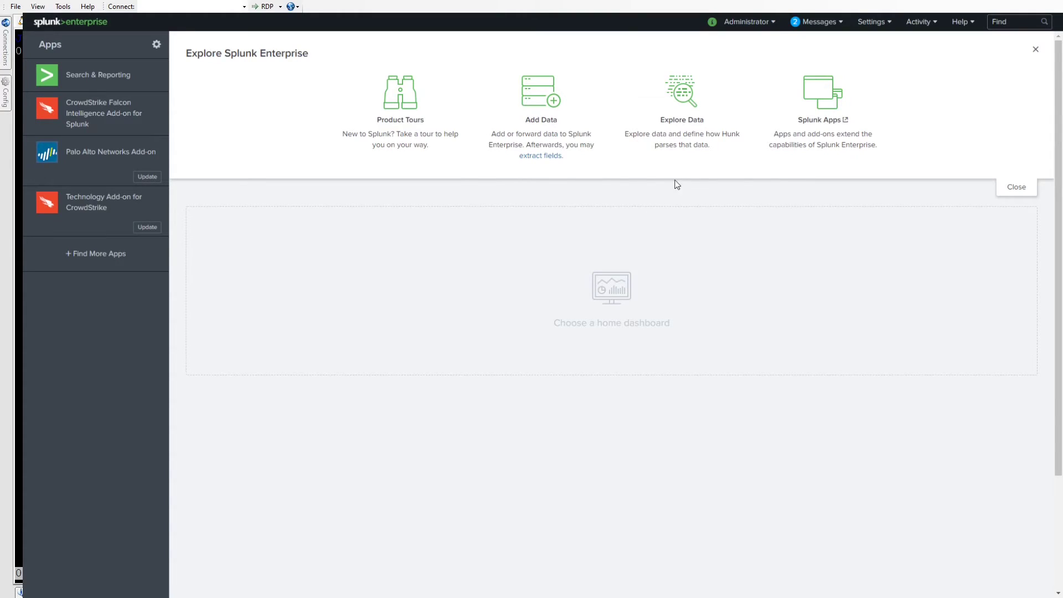
mouse_move(667, 202)
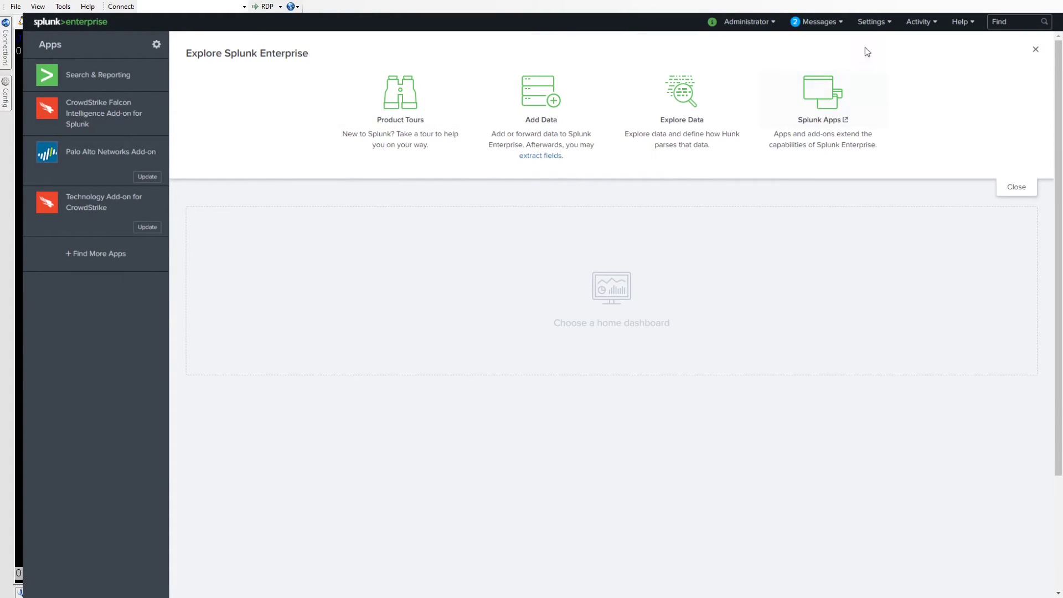
left_click(873, 21)
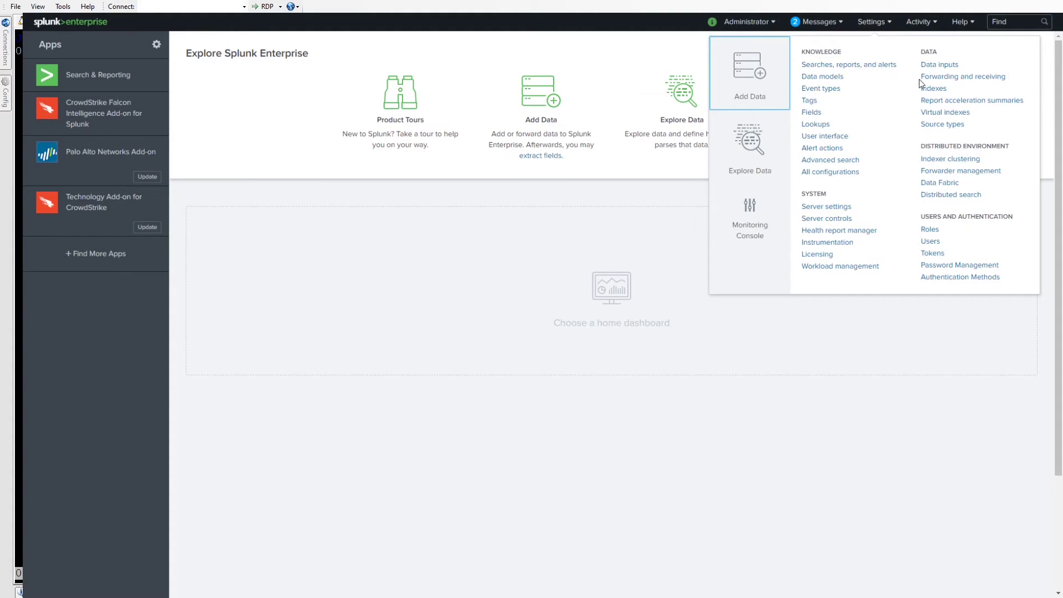
Step: Review the index list (syslogng_monitors on cisco), then the Files & Directories monitor inputs
left_click(934, 88)
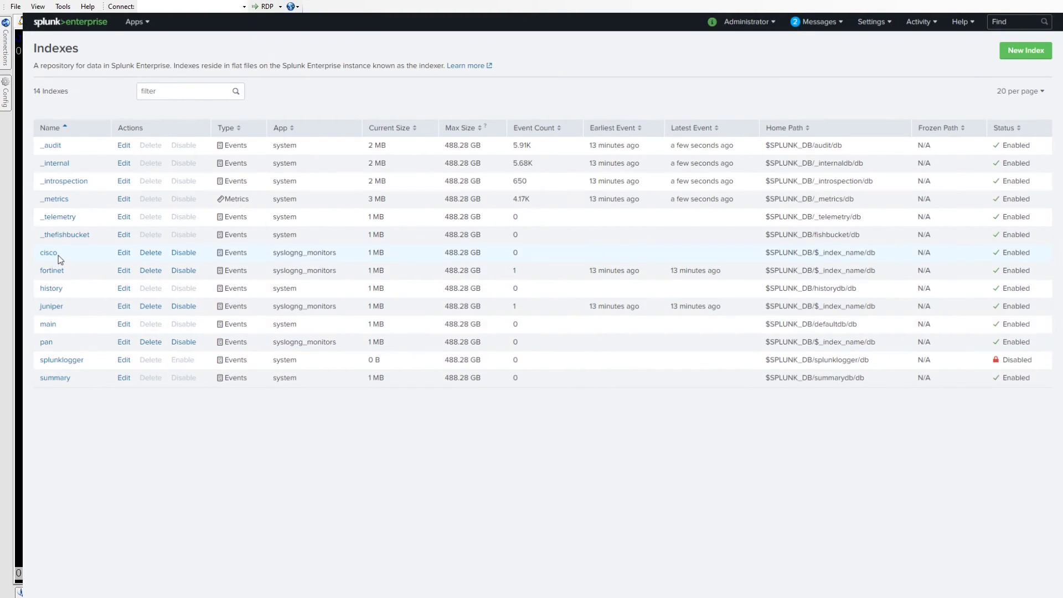
double_click(304, 253)
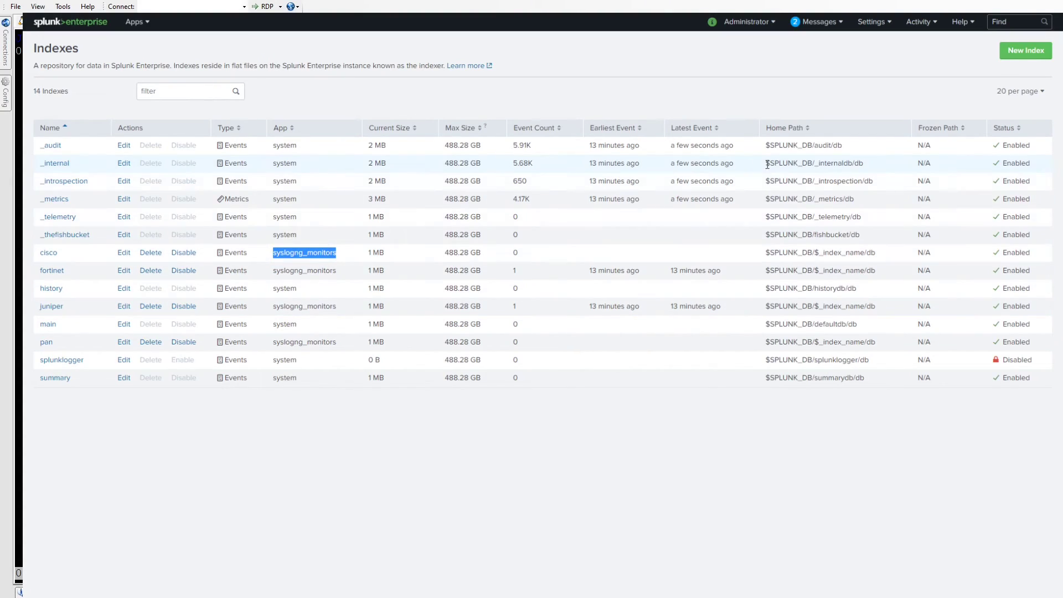
left_click(872, 21)
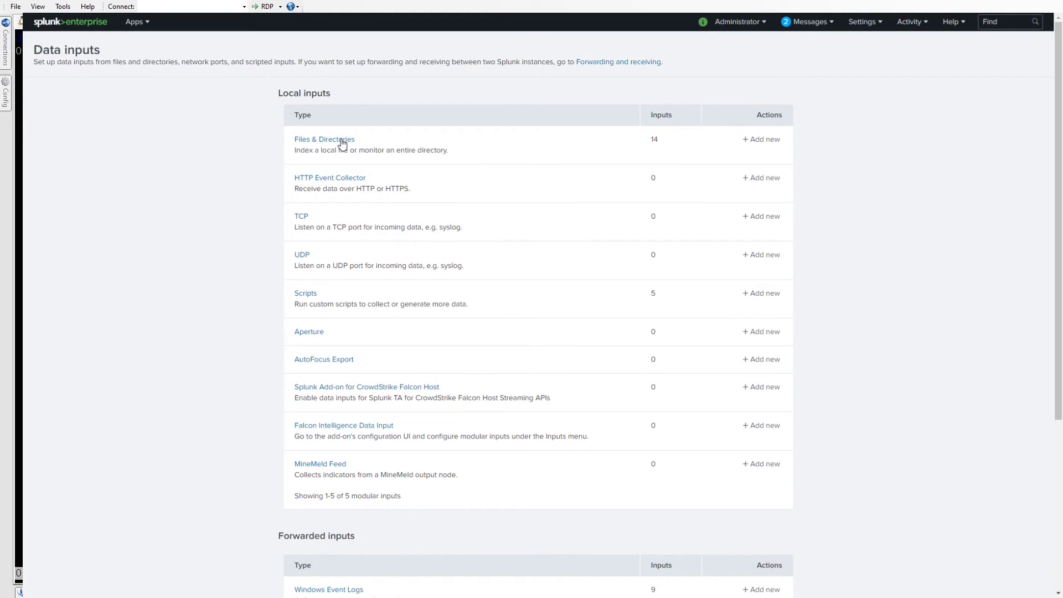
left_click(323, 139)
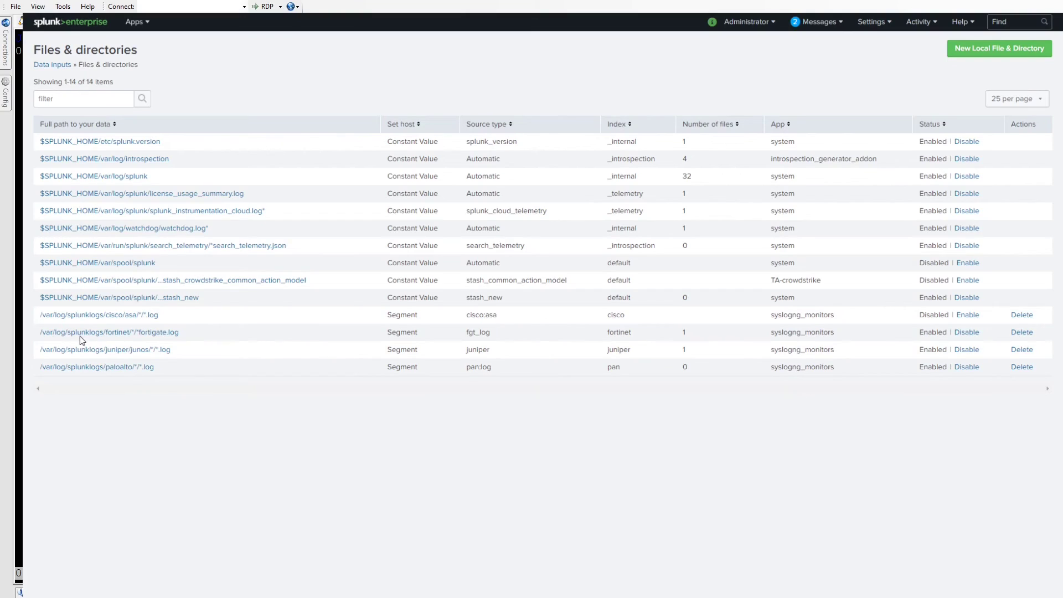
mouse_move(537, 342)
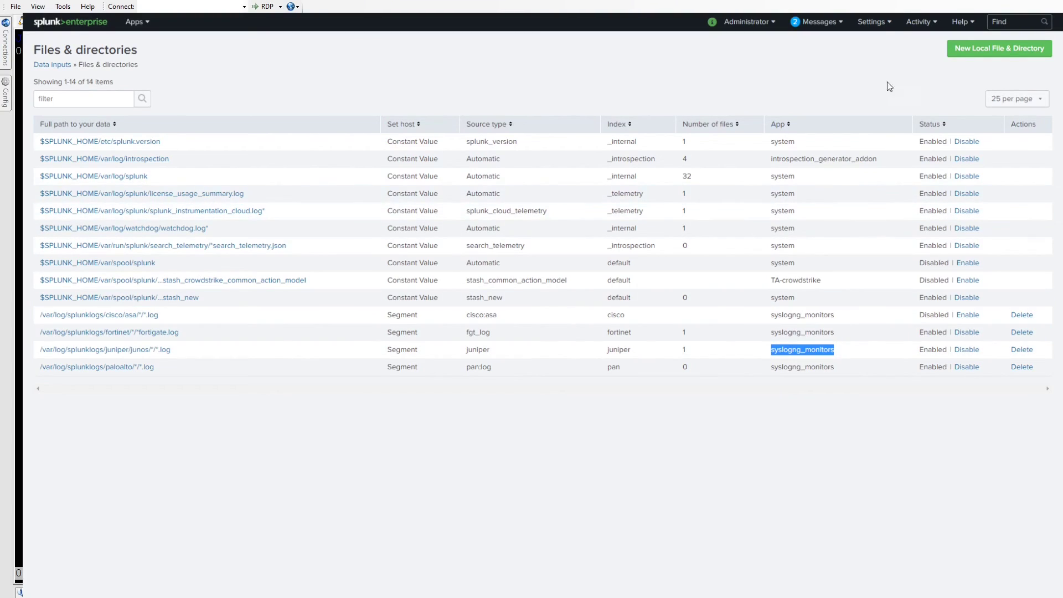
left_click(873, 21)
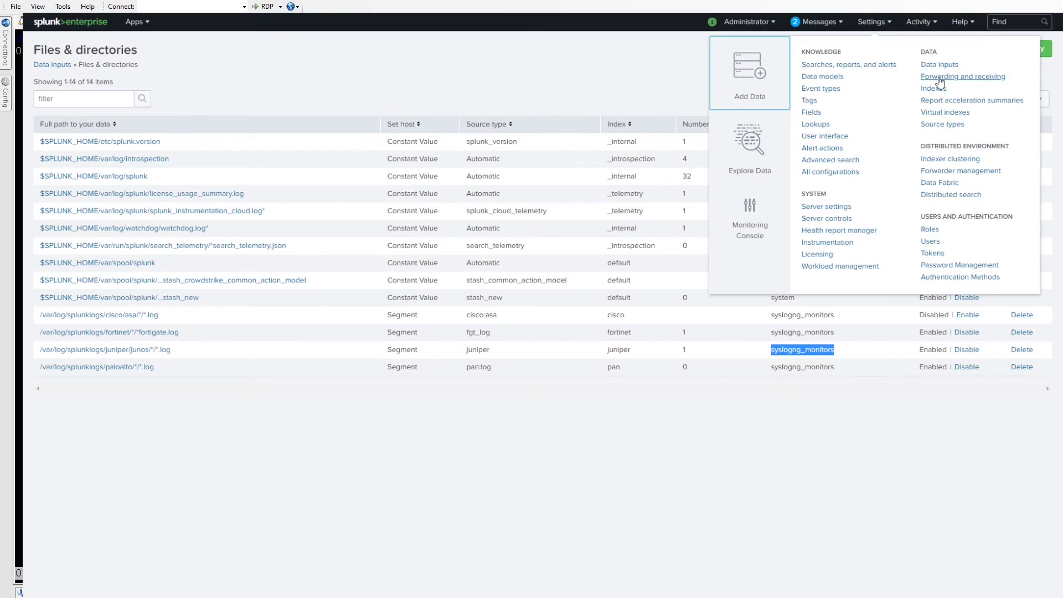
Step: View the receiving ports in Forwarding and receiving, confirming port 9997 is enabled
left_click(962, 76)
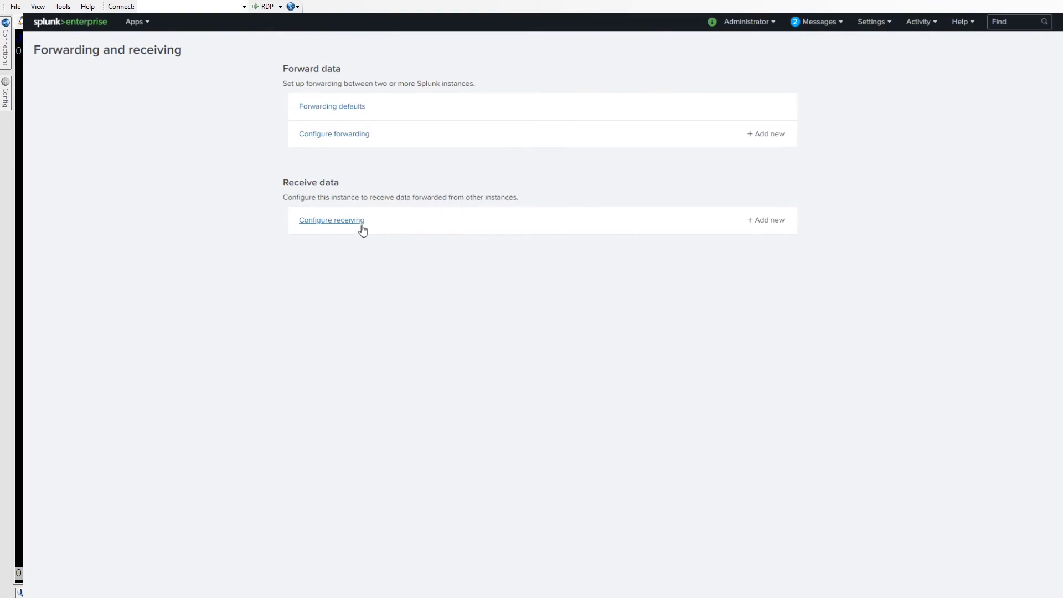
left_click(332, 220)
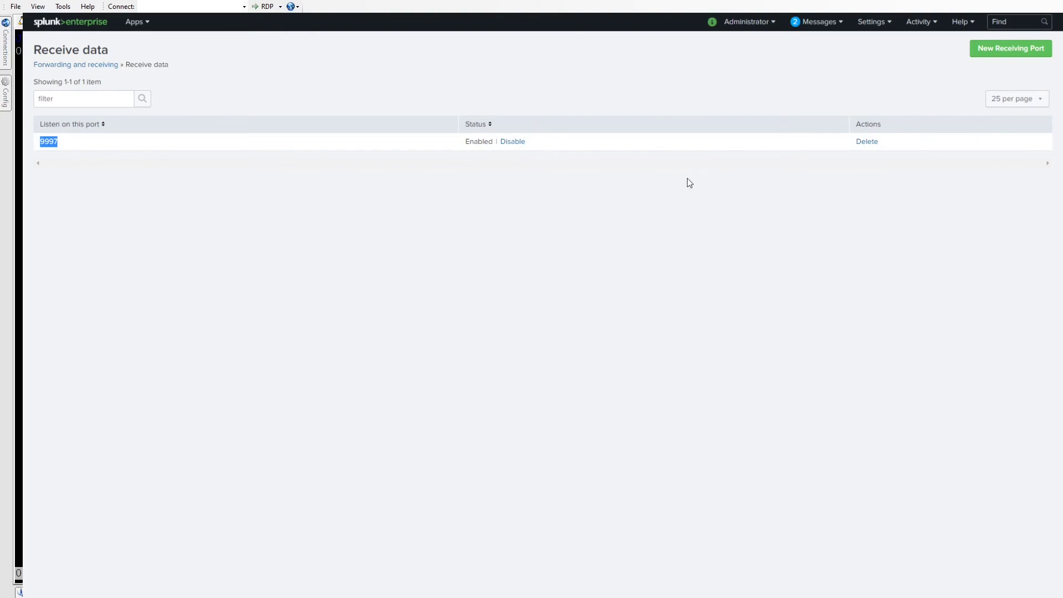
left_click(872, 21)
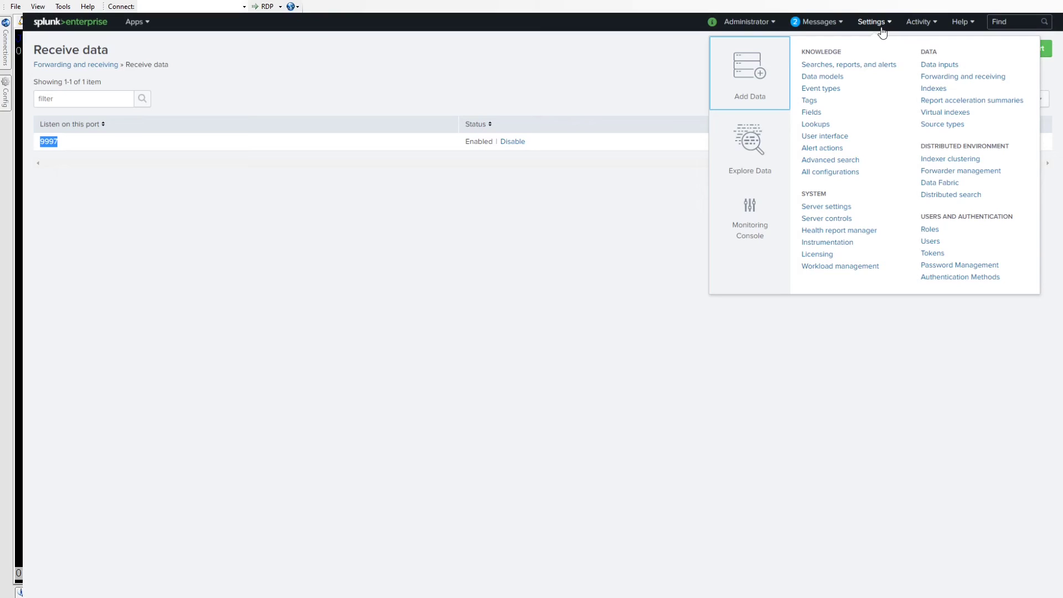
mouse_move(880, 181)
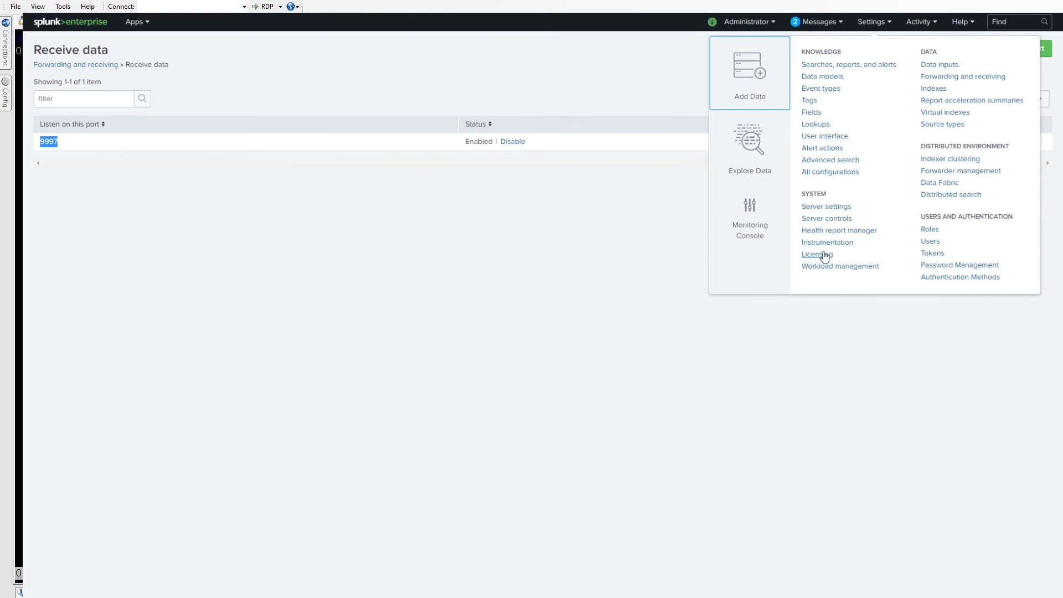
Step: View the licensing overview and explore Add license, including the XML paste field, then cancel
left_click(817, 255)
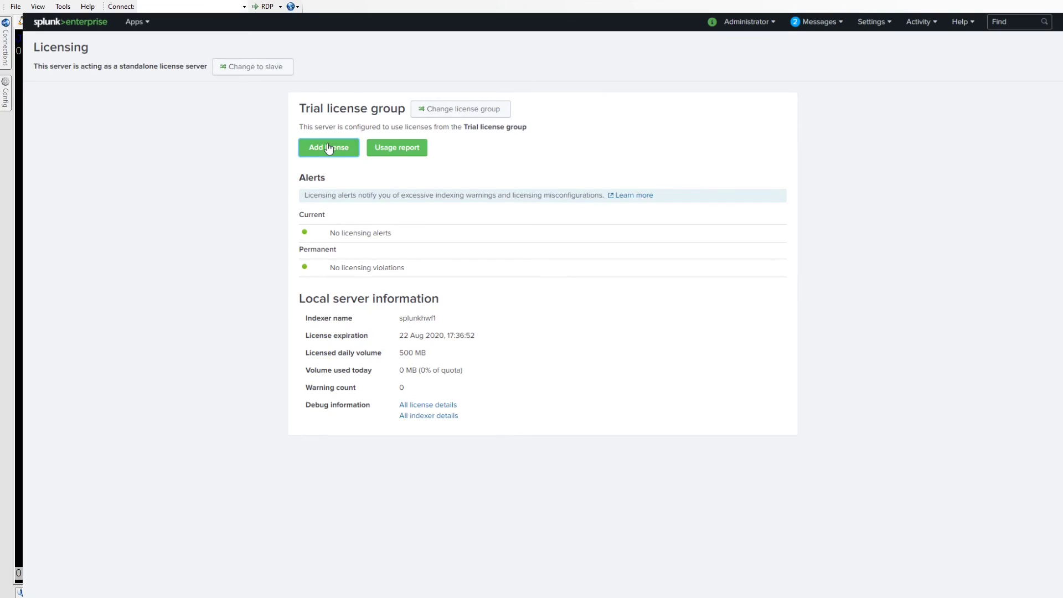
left_click(328, 147)
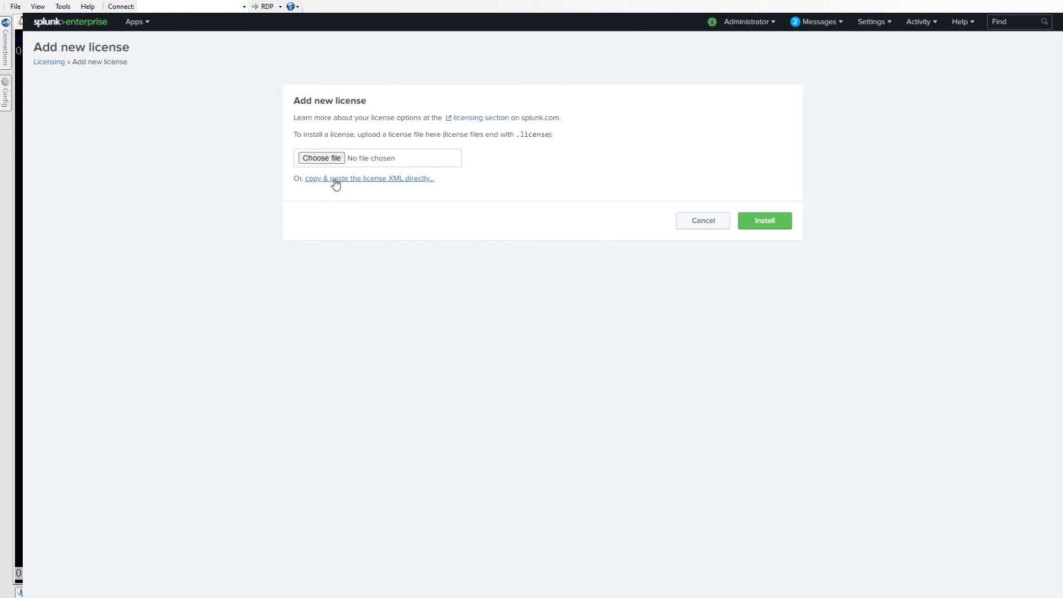
left_click(369, 178)
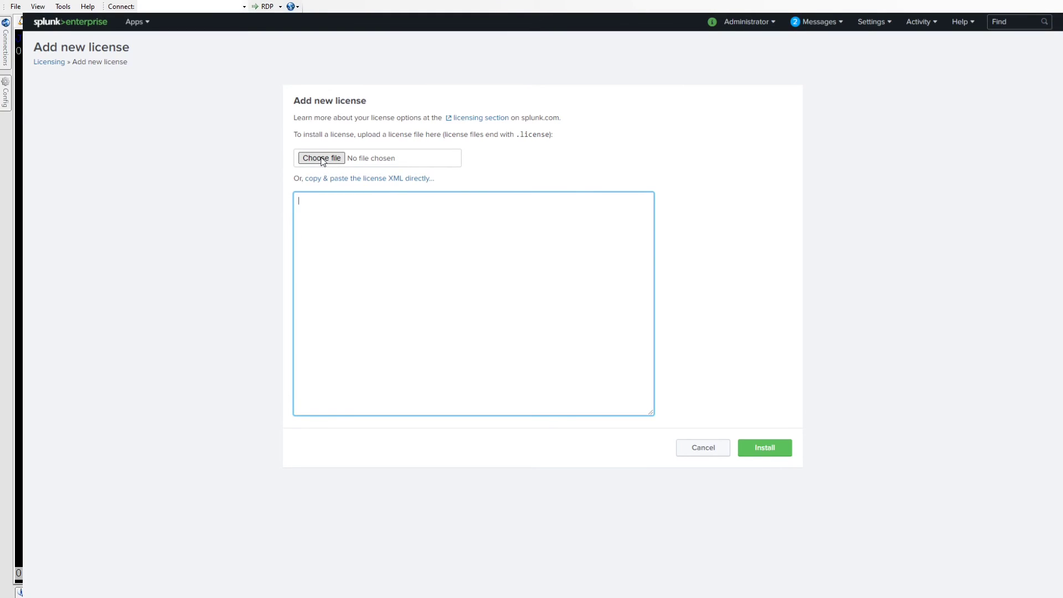
mouse_move(652, 394)
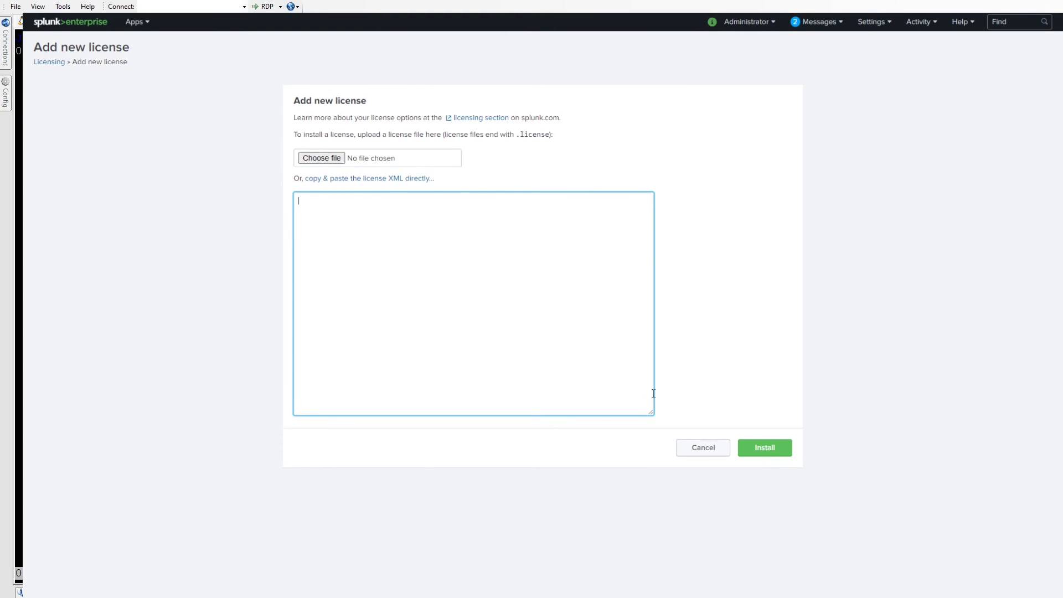
left_click(703, 447)
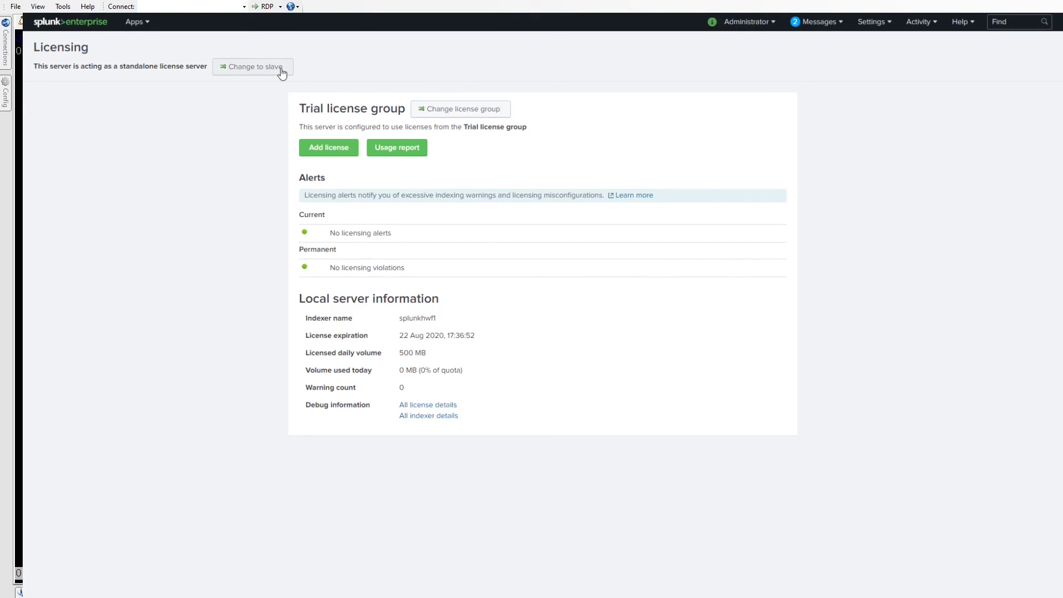
Step: Explore Change to slave with a remote license master option, then cancel, staying standalone
left_click(253, 66)
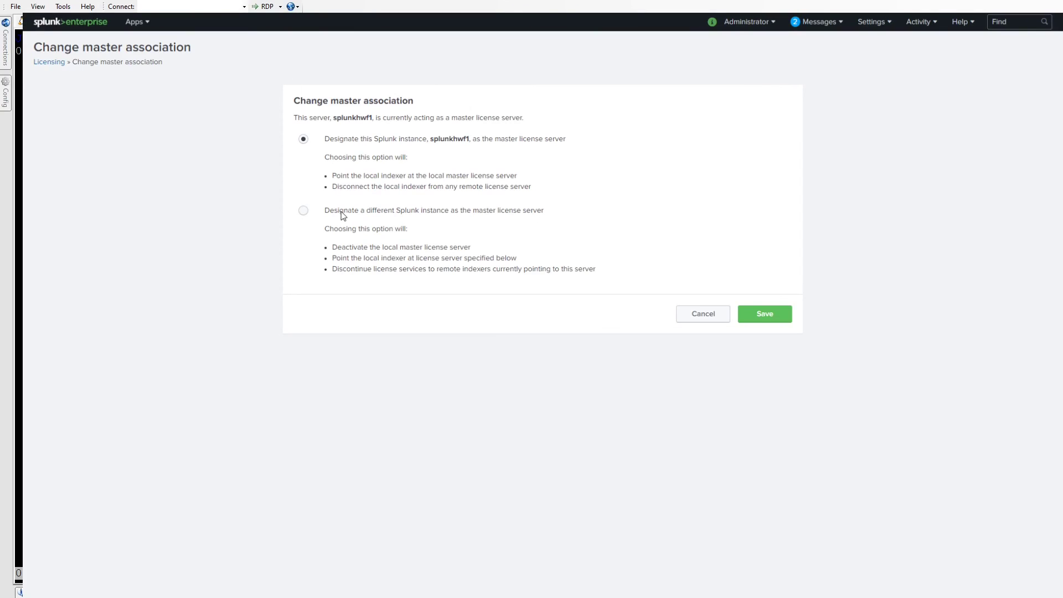
left_click(303, 211)
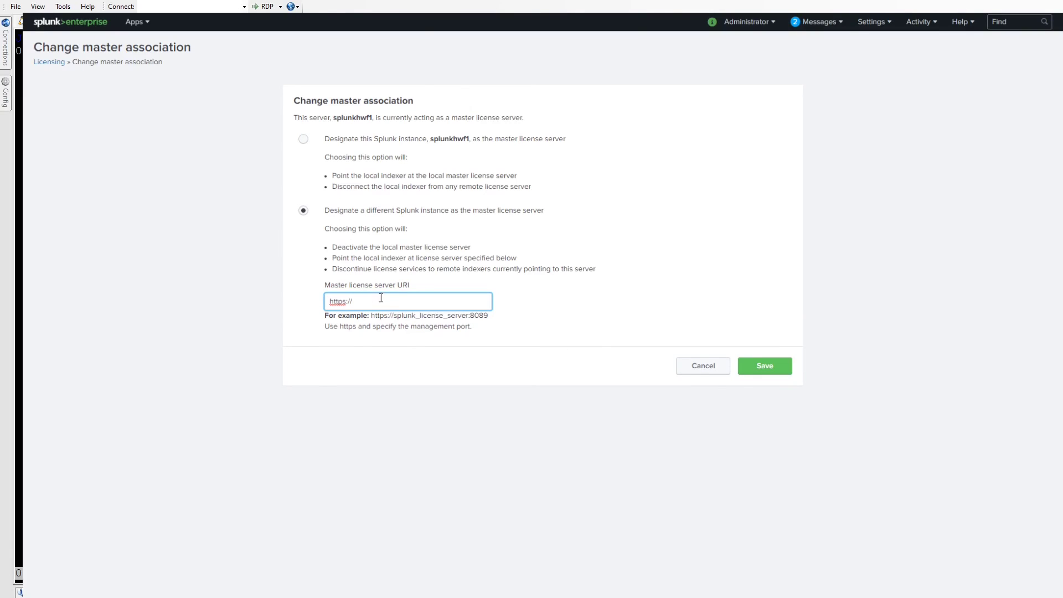
mouse_move(490, 317)
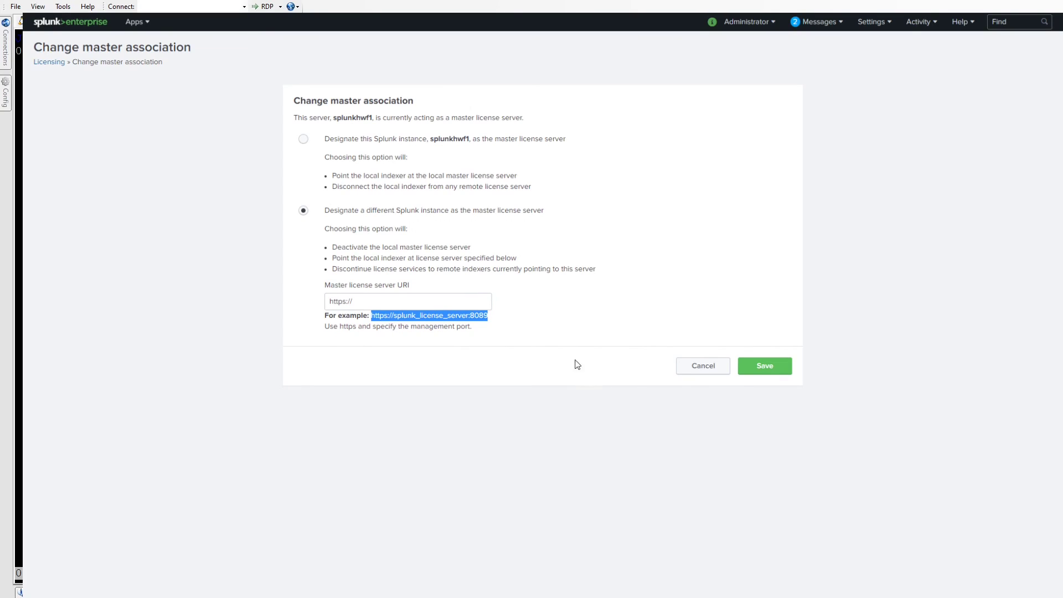
mouse_move(703, 366)
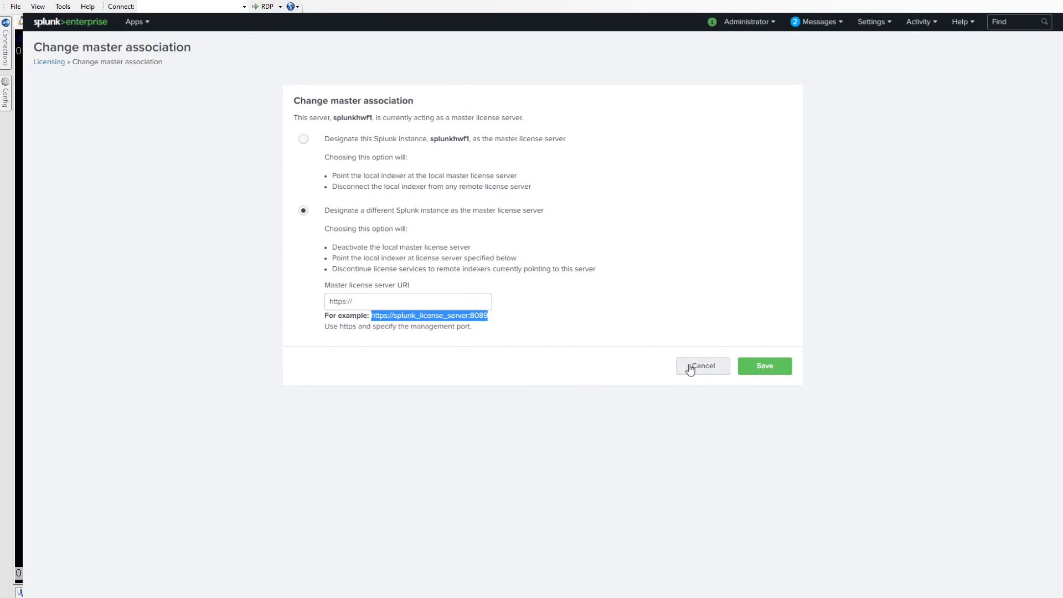
left_click(703, 366)
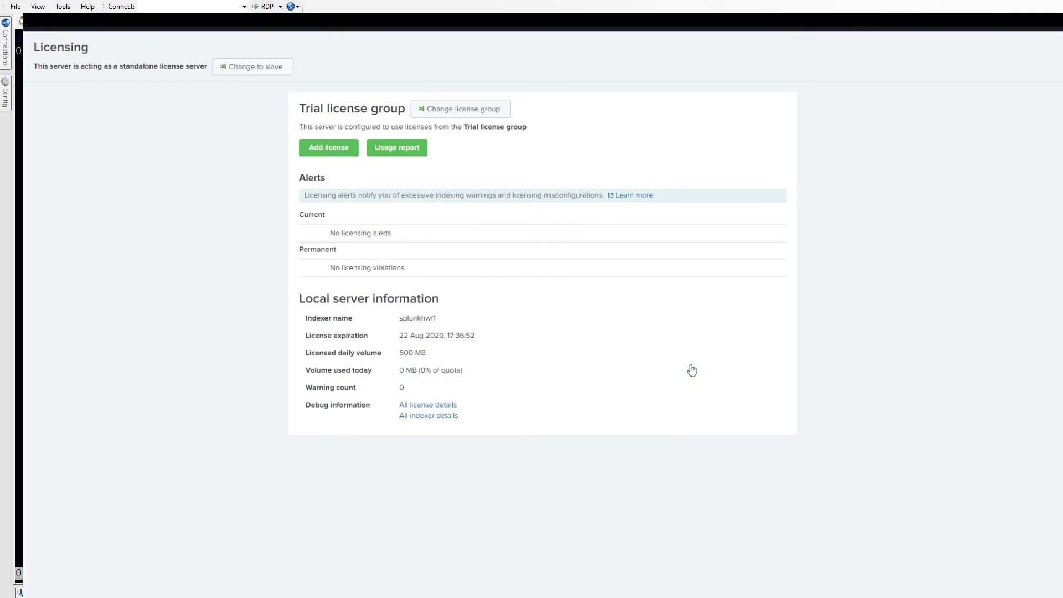